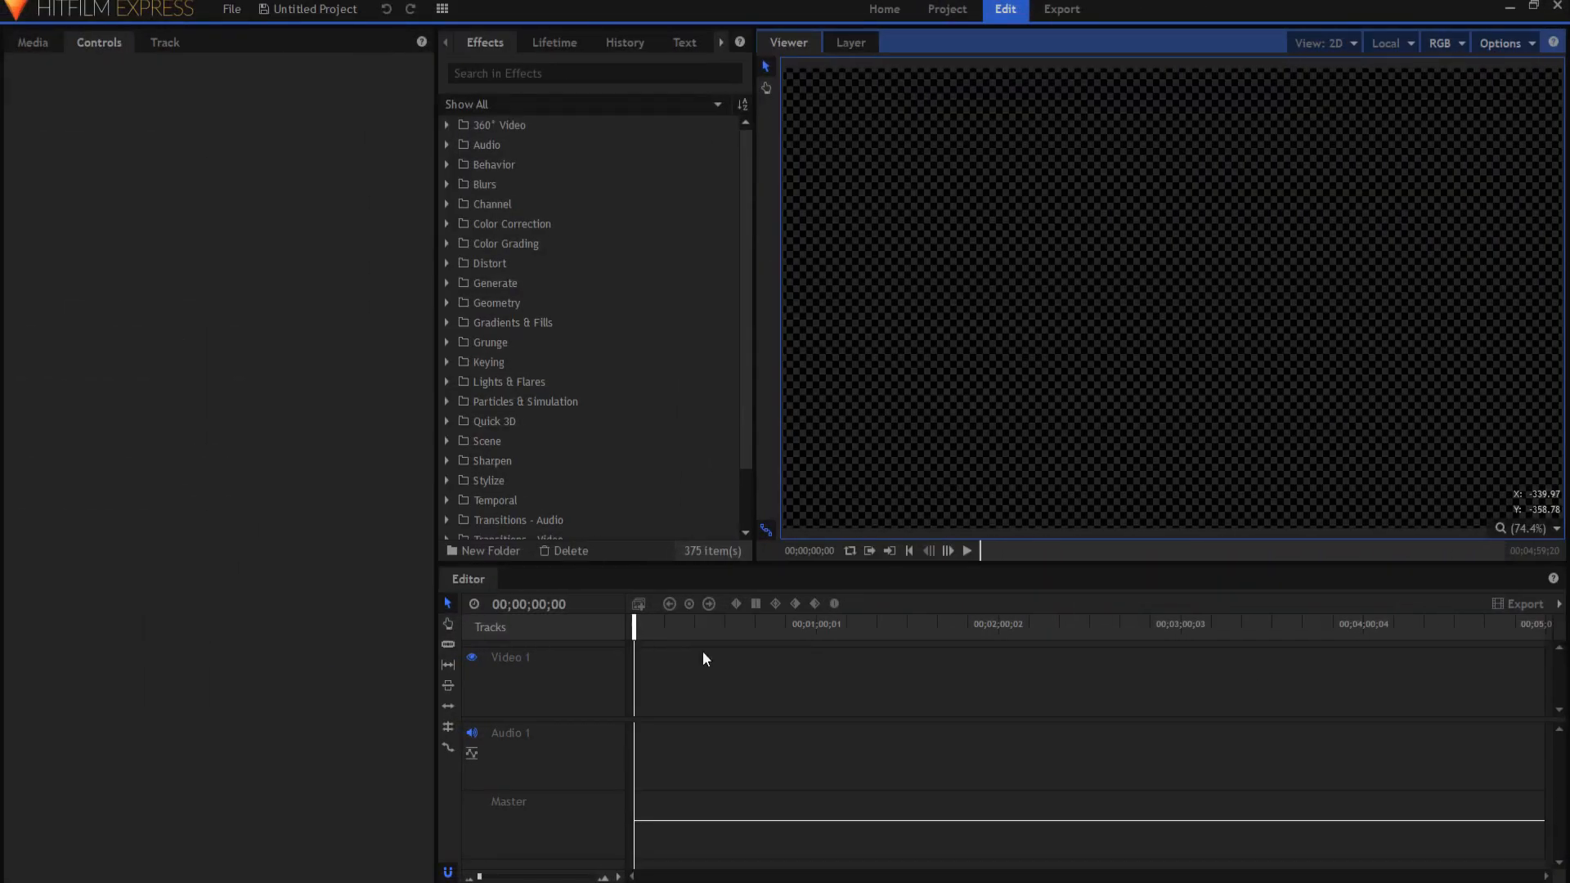
mouse_move(474, 59)
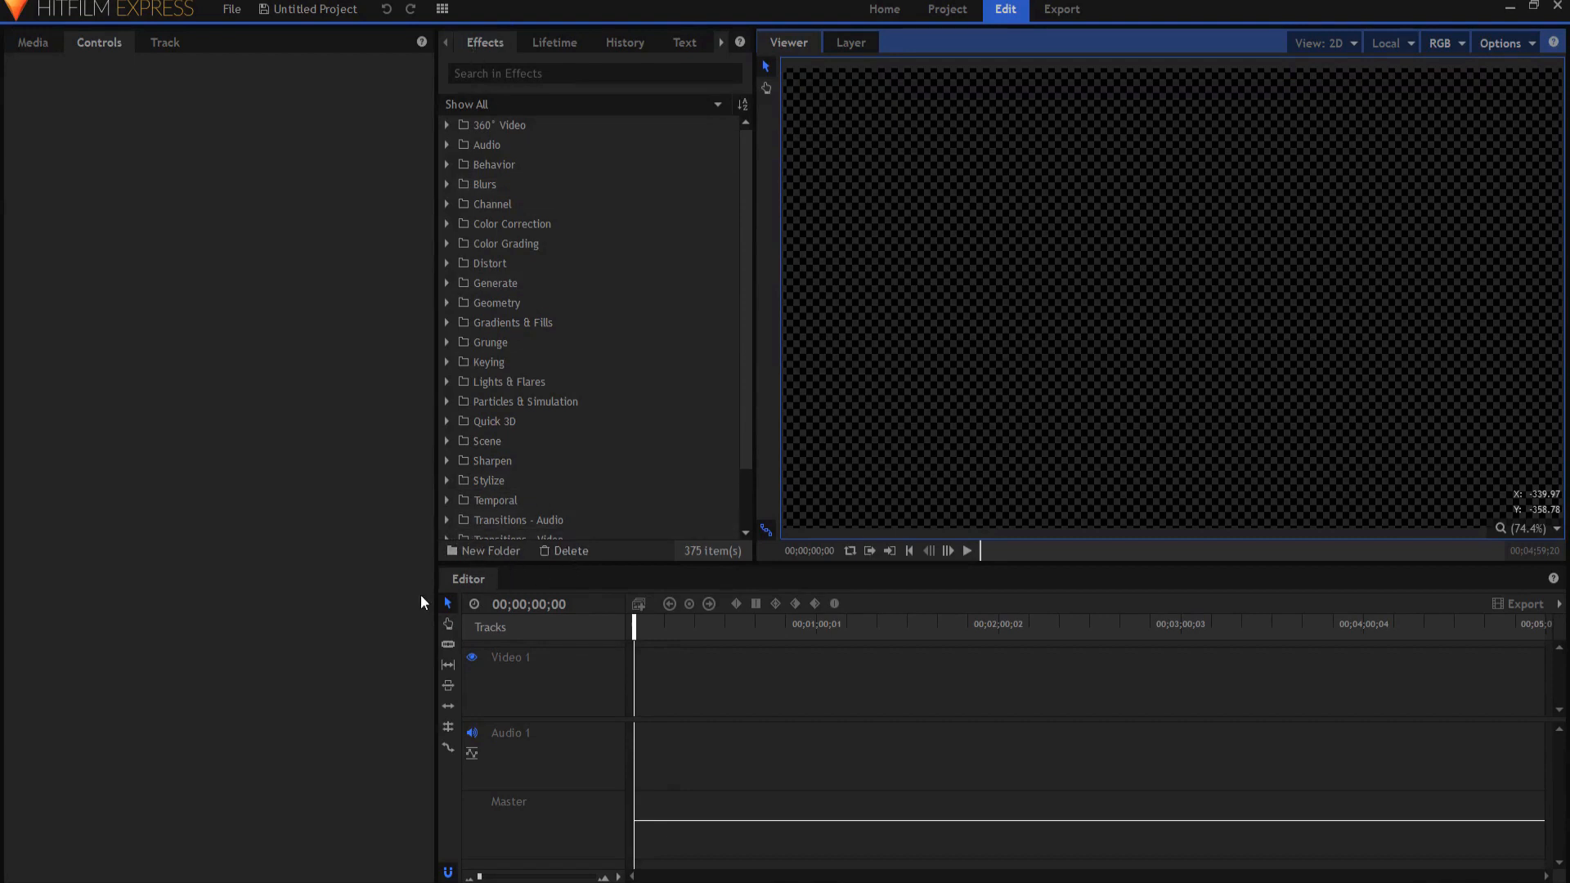
mouse_move(481, 559)
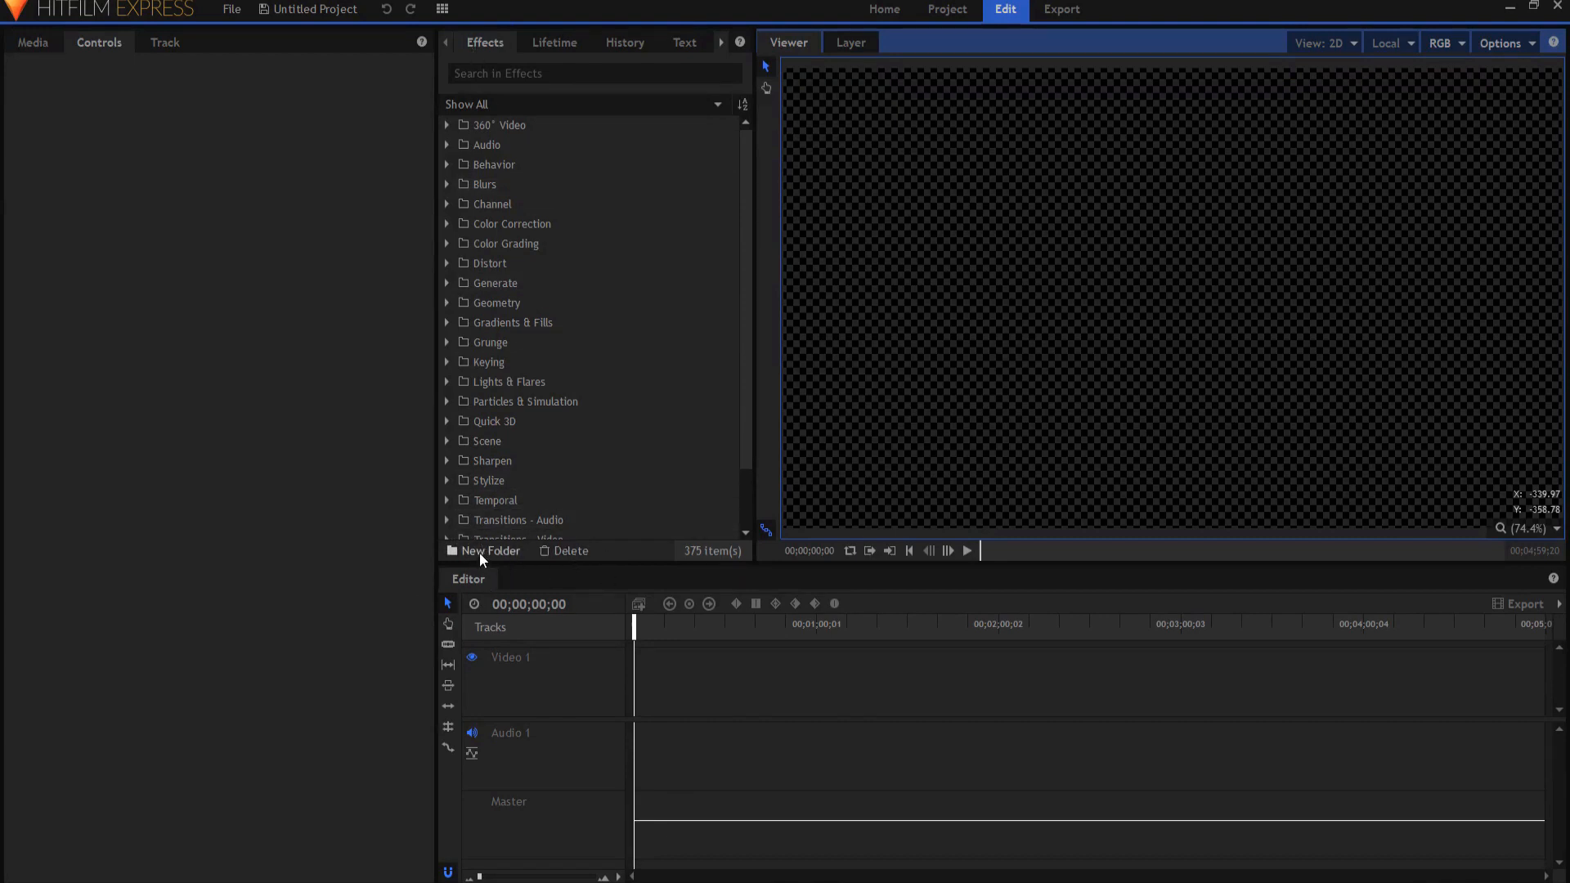
mouse_move(746, 455)
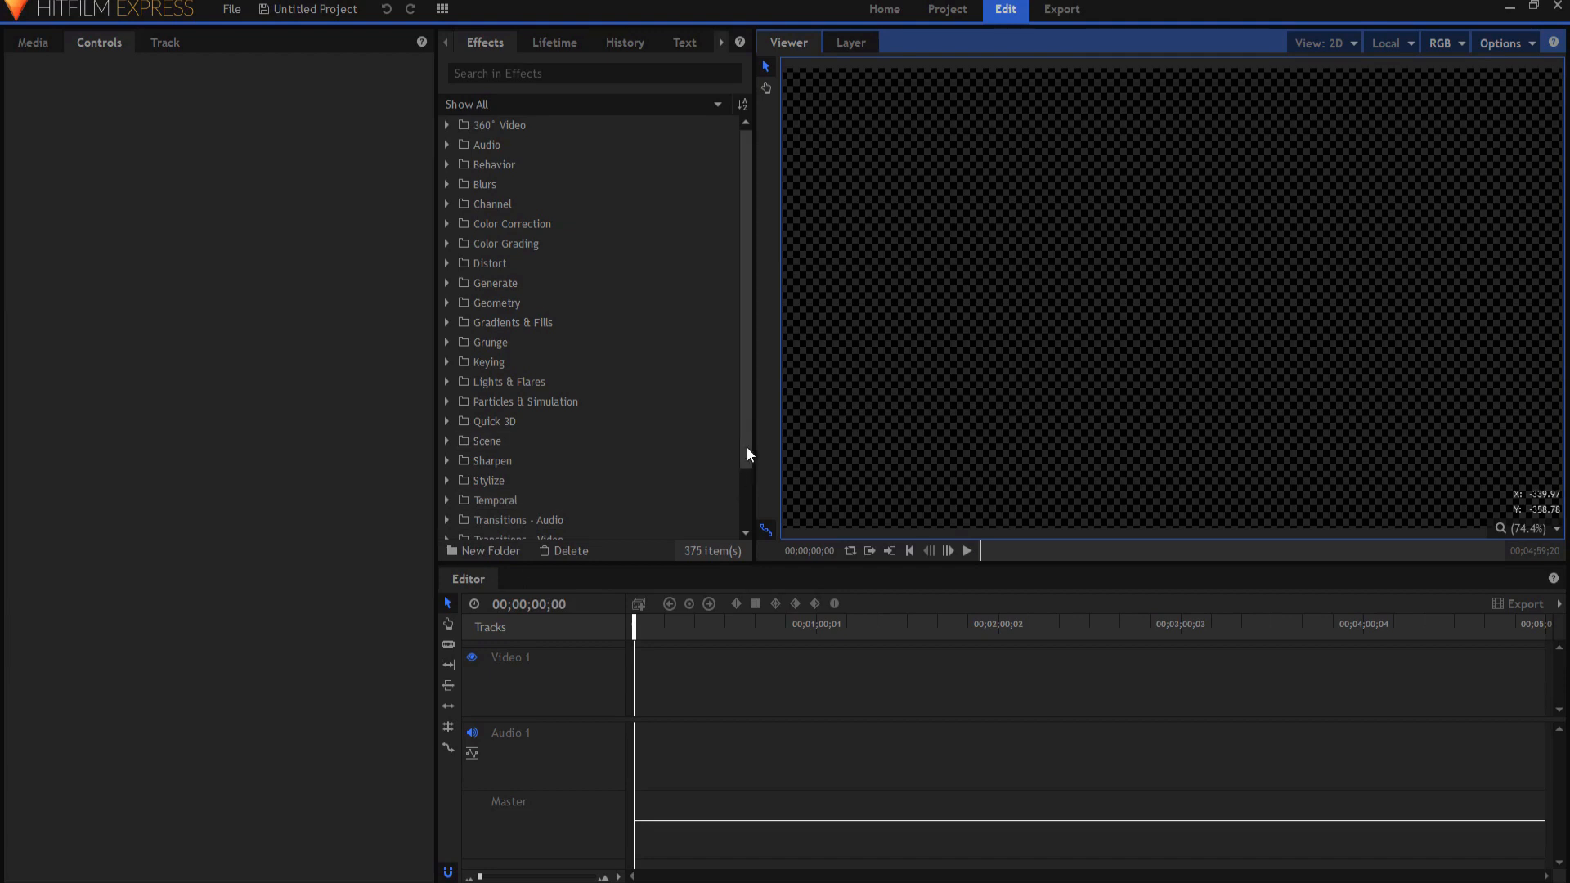
Create a new folder inside the Presets effects group, keeping its default name
scroll(down, 3)
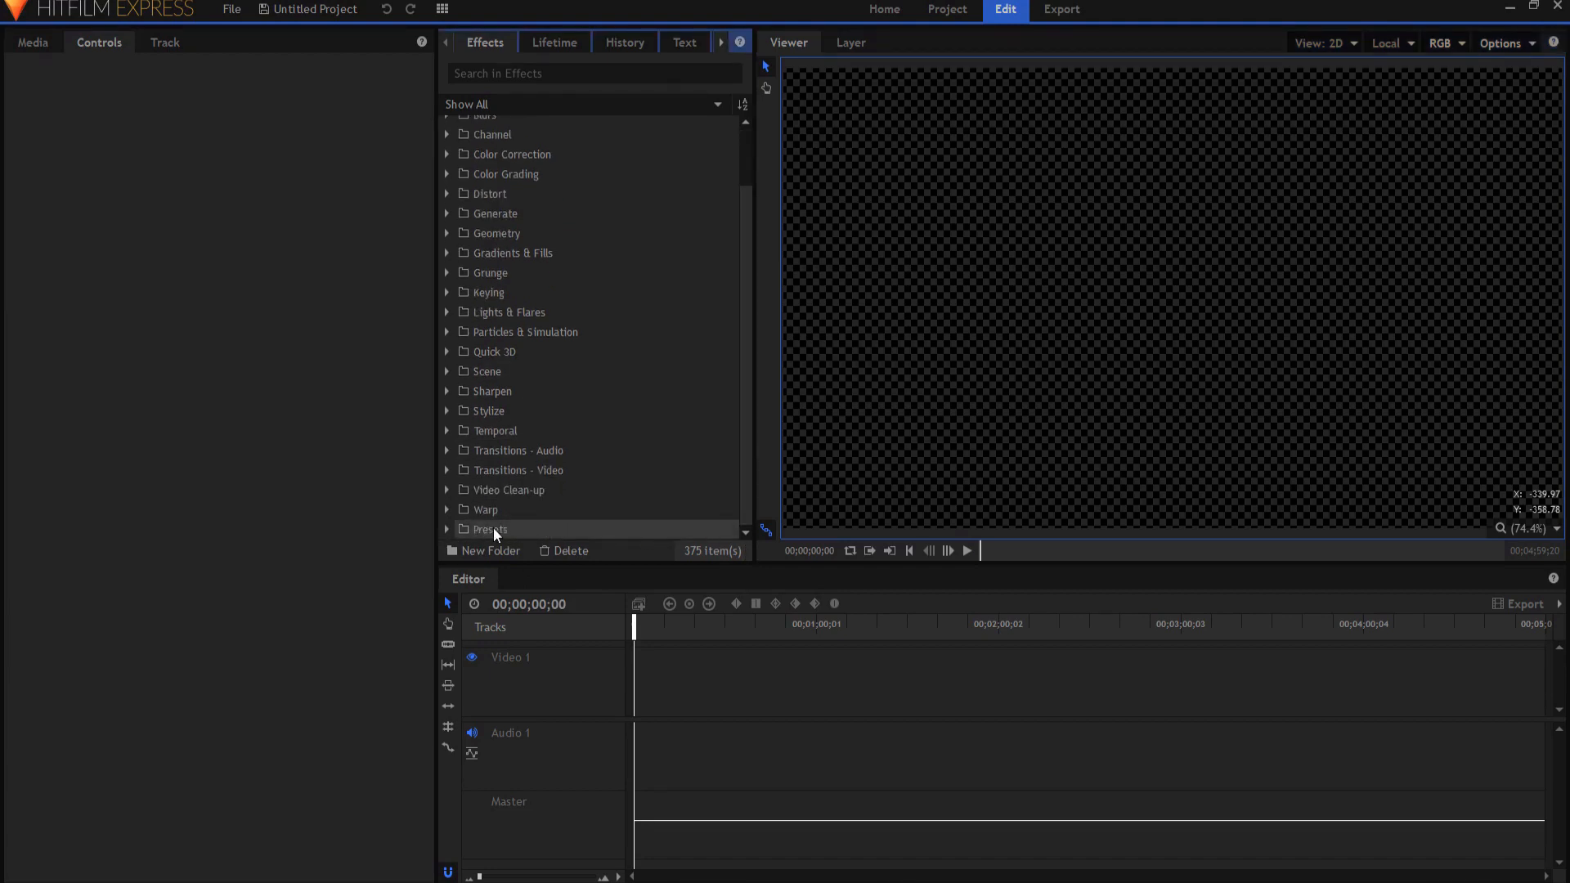
click(447, 529)
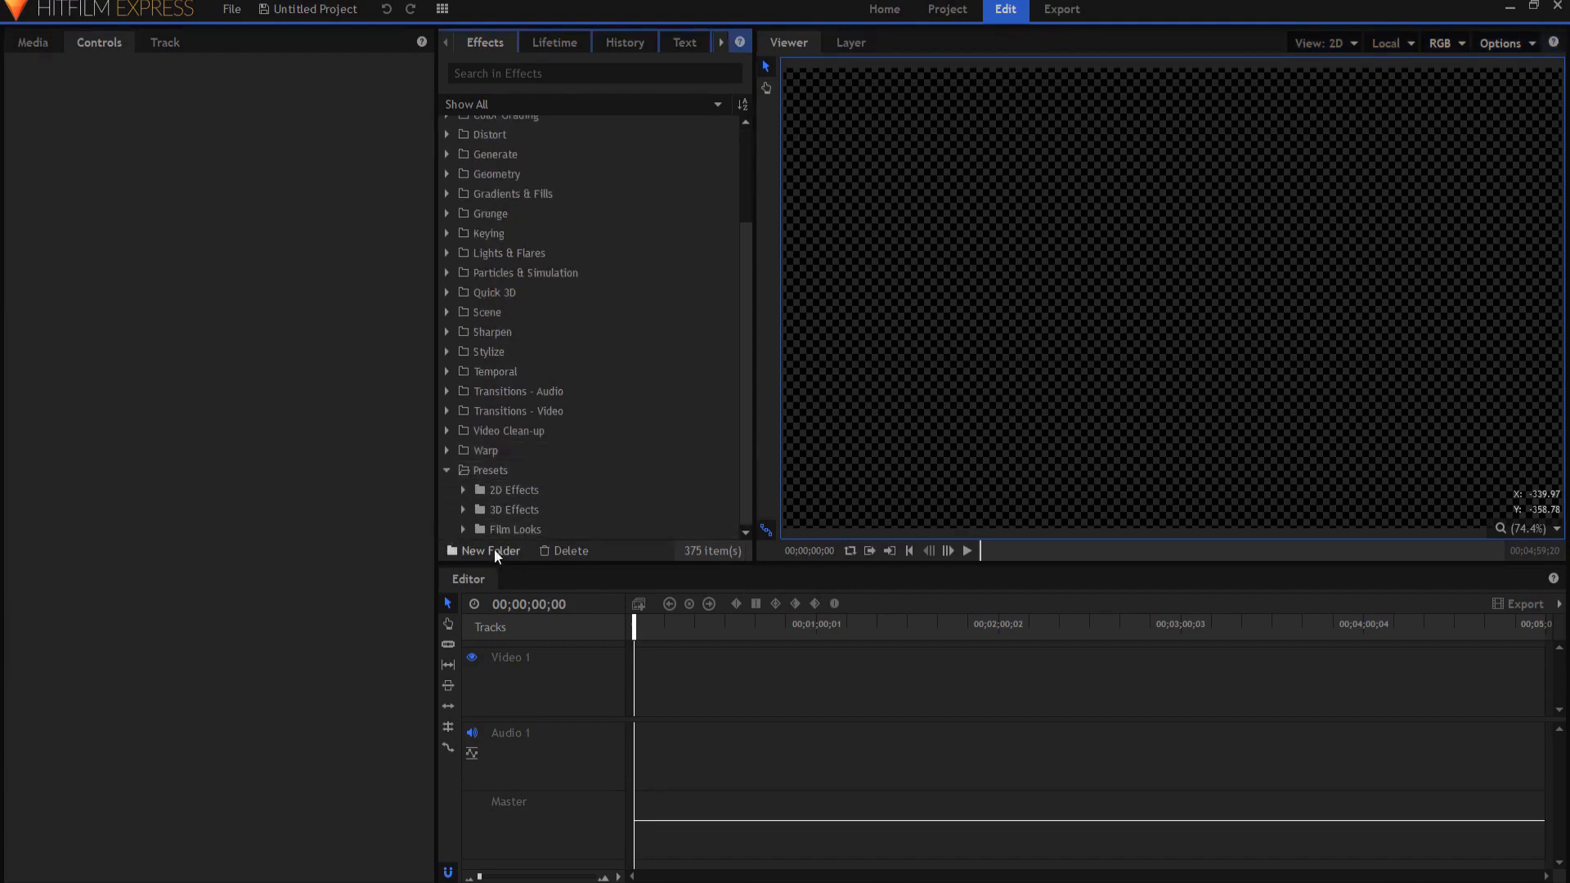
click(491, 551)
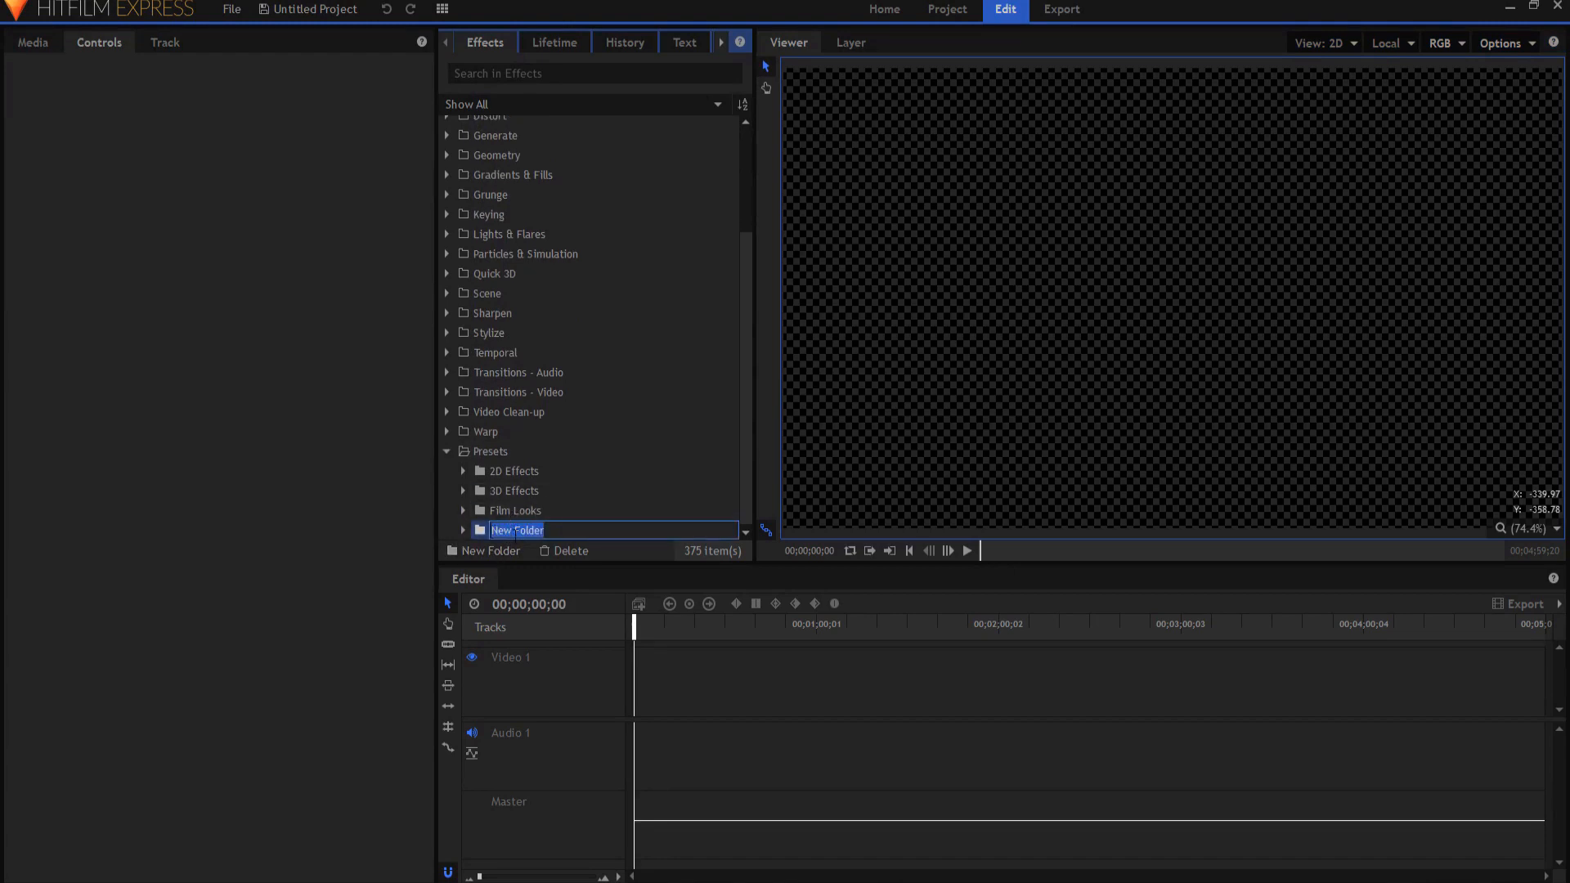
click(513, 530)
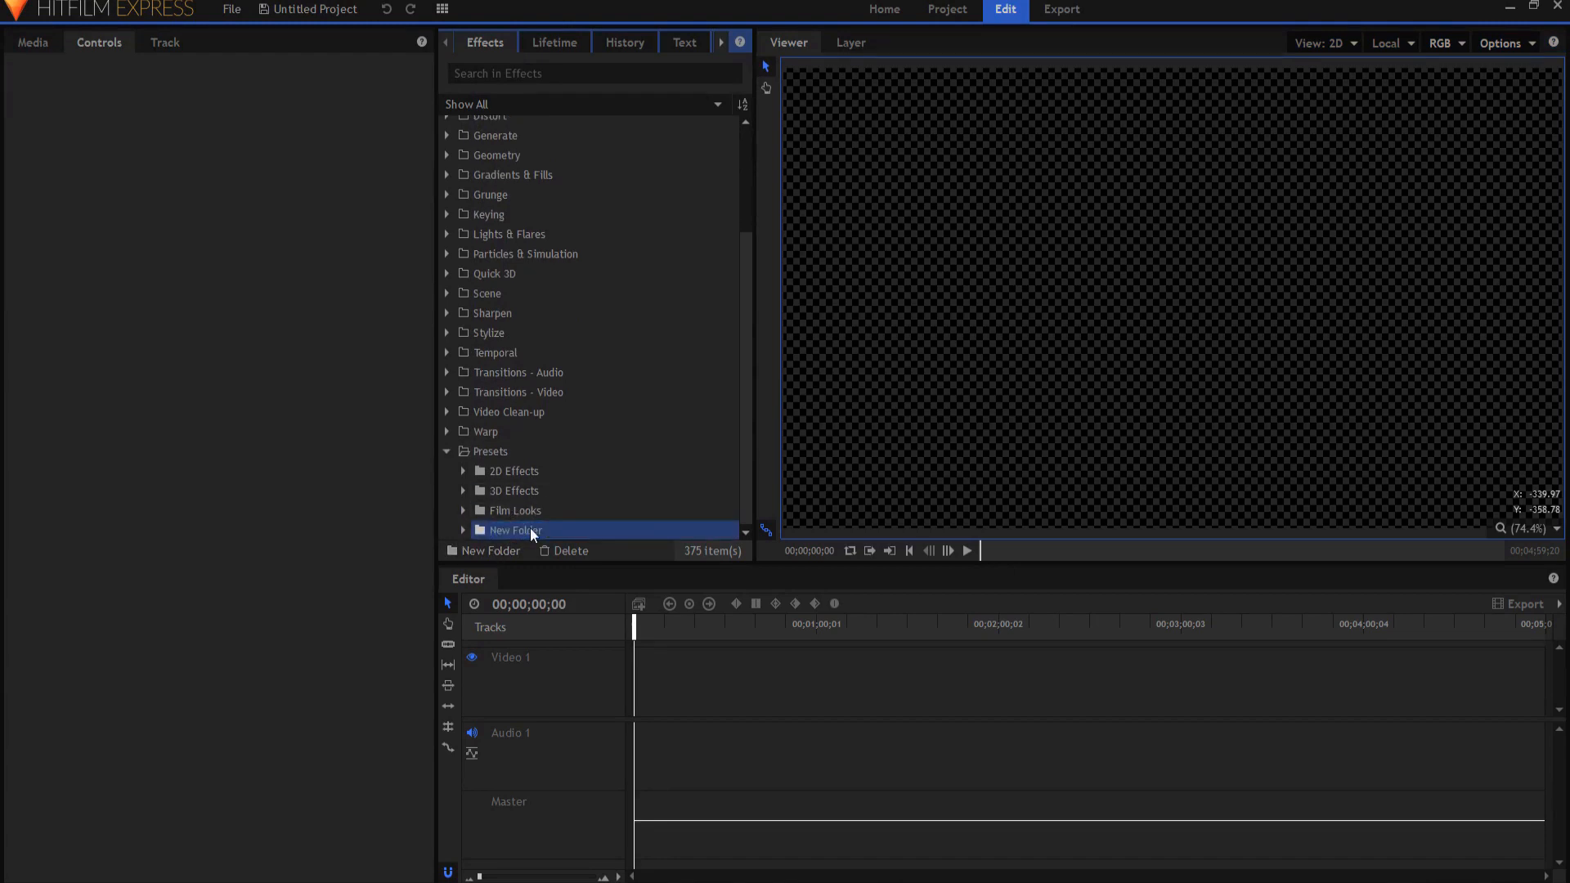
right_click(530, 530)
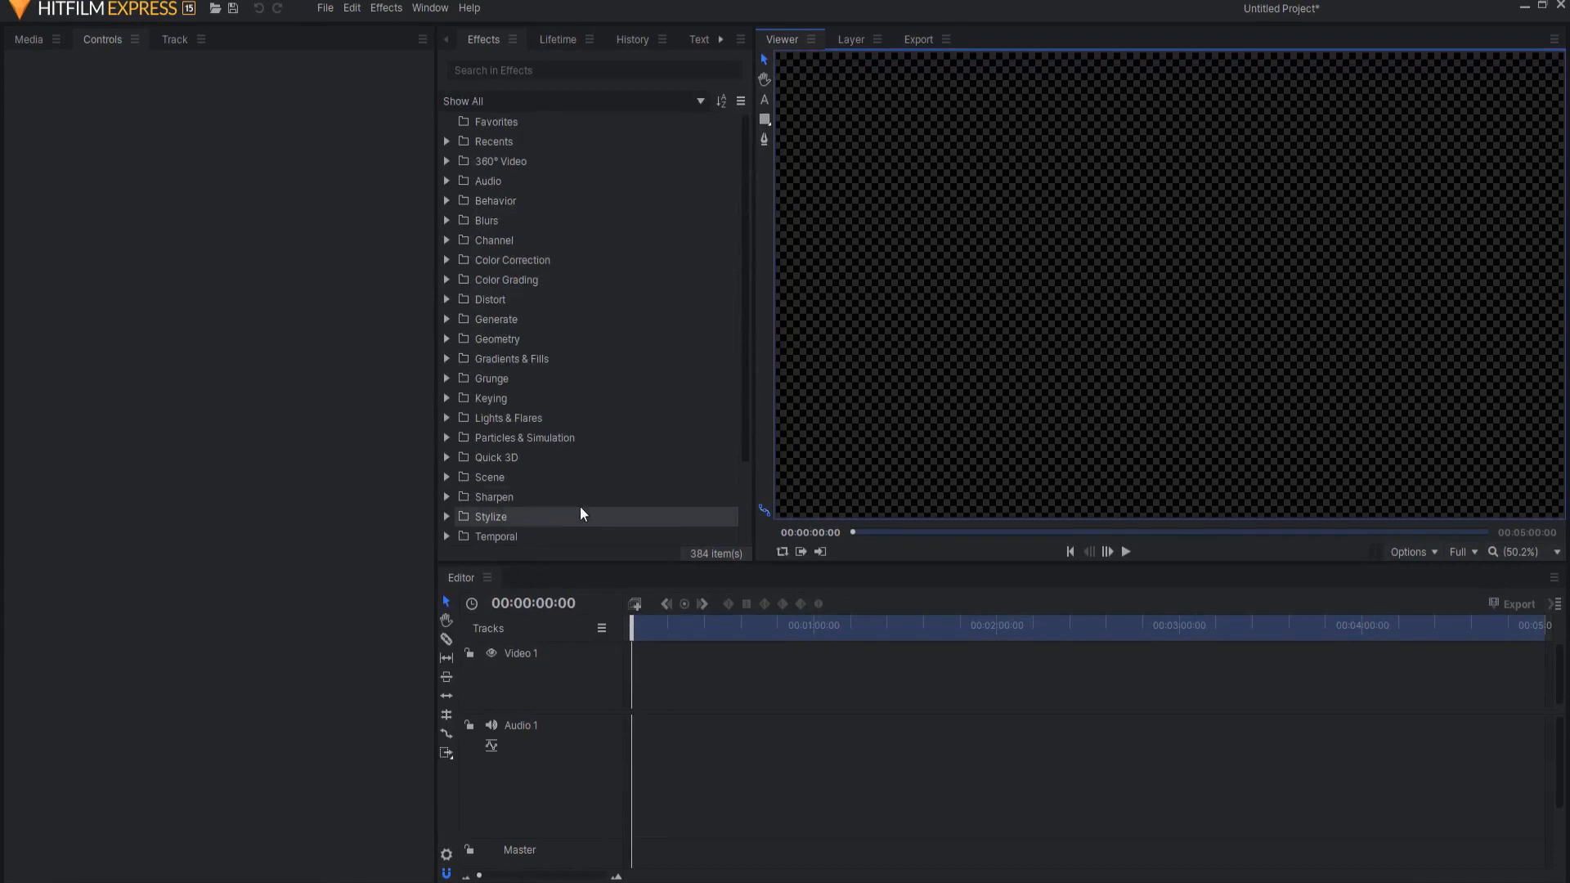
mouse_move(453, 561)
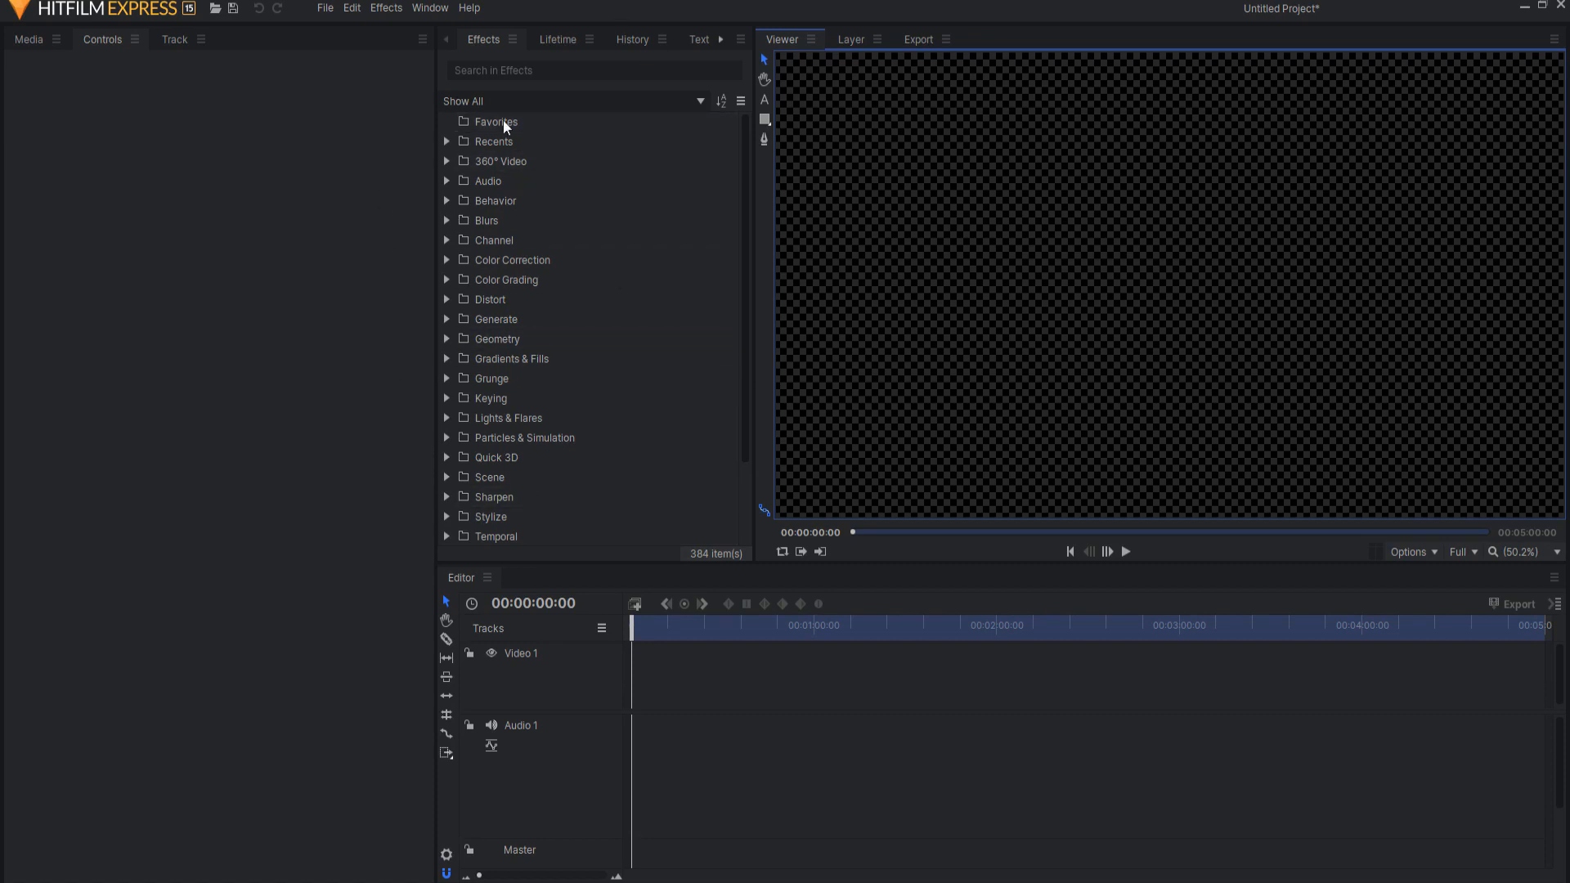
mouse_move(561, 253)
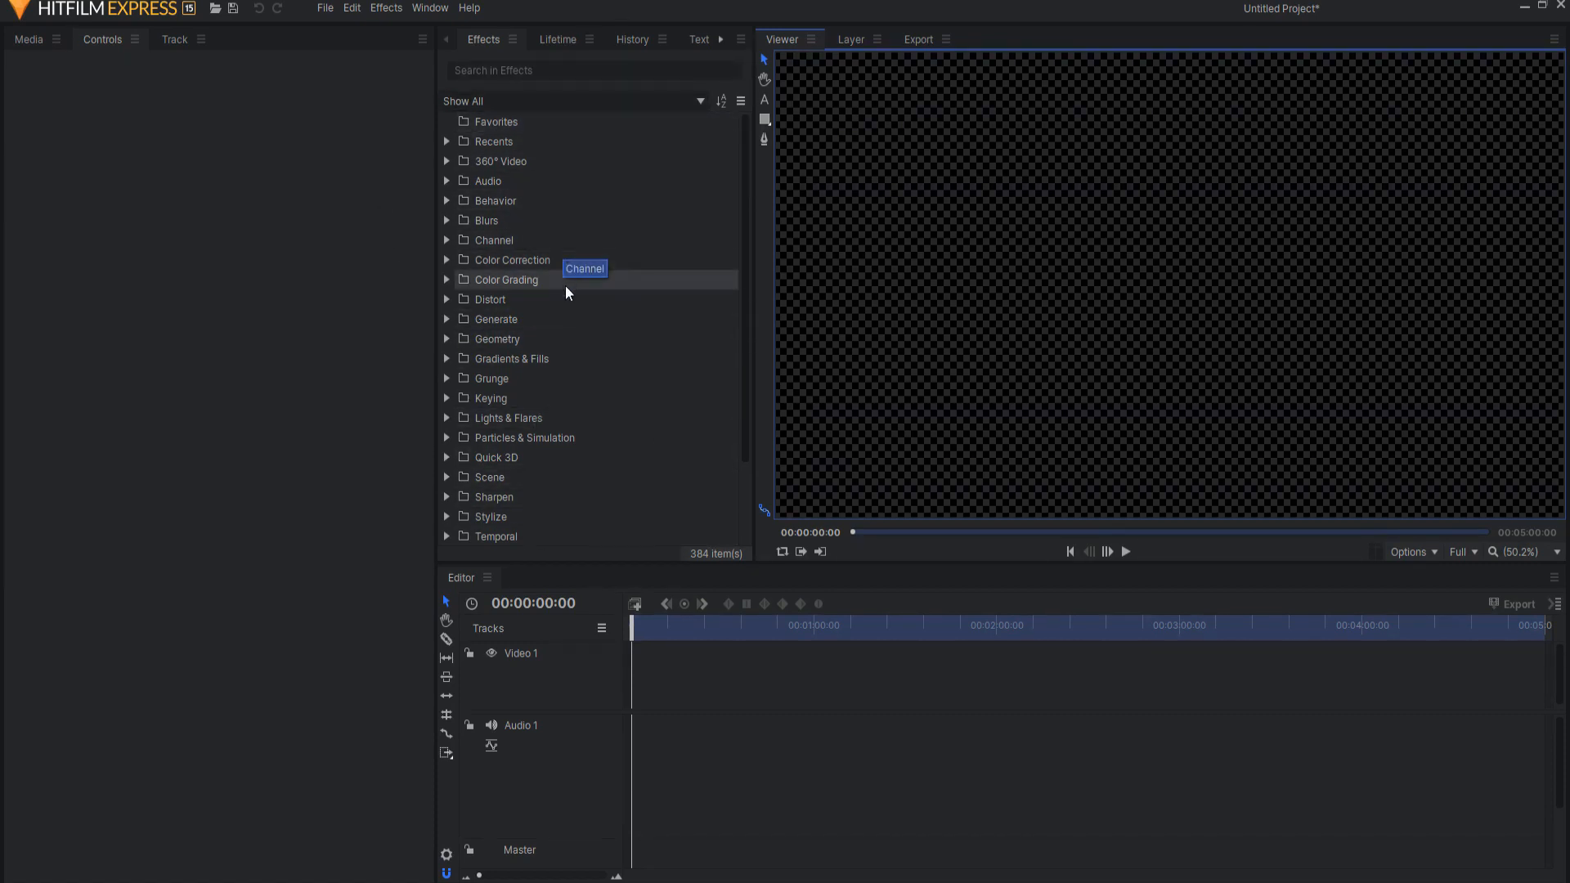
Expand Presets to reveal the loose lightsaber presets and select Cyan Lightsaber (Anakin)
scroll(down, 3)
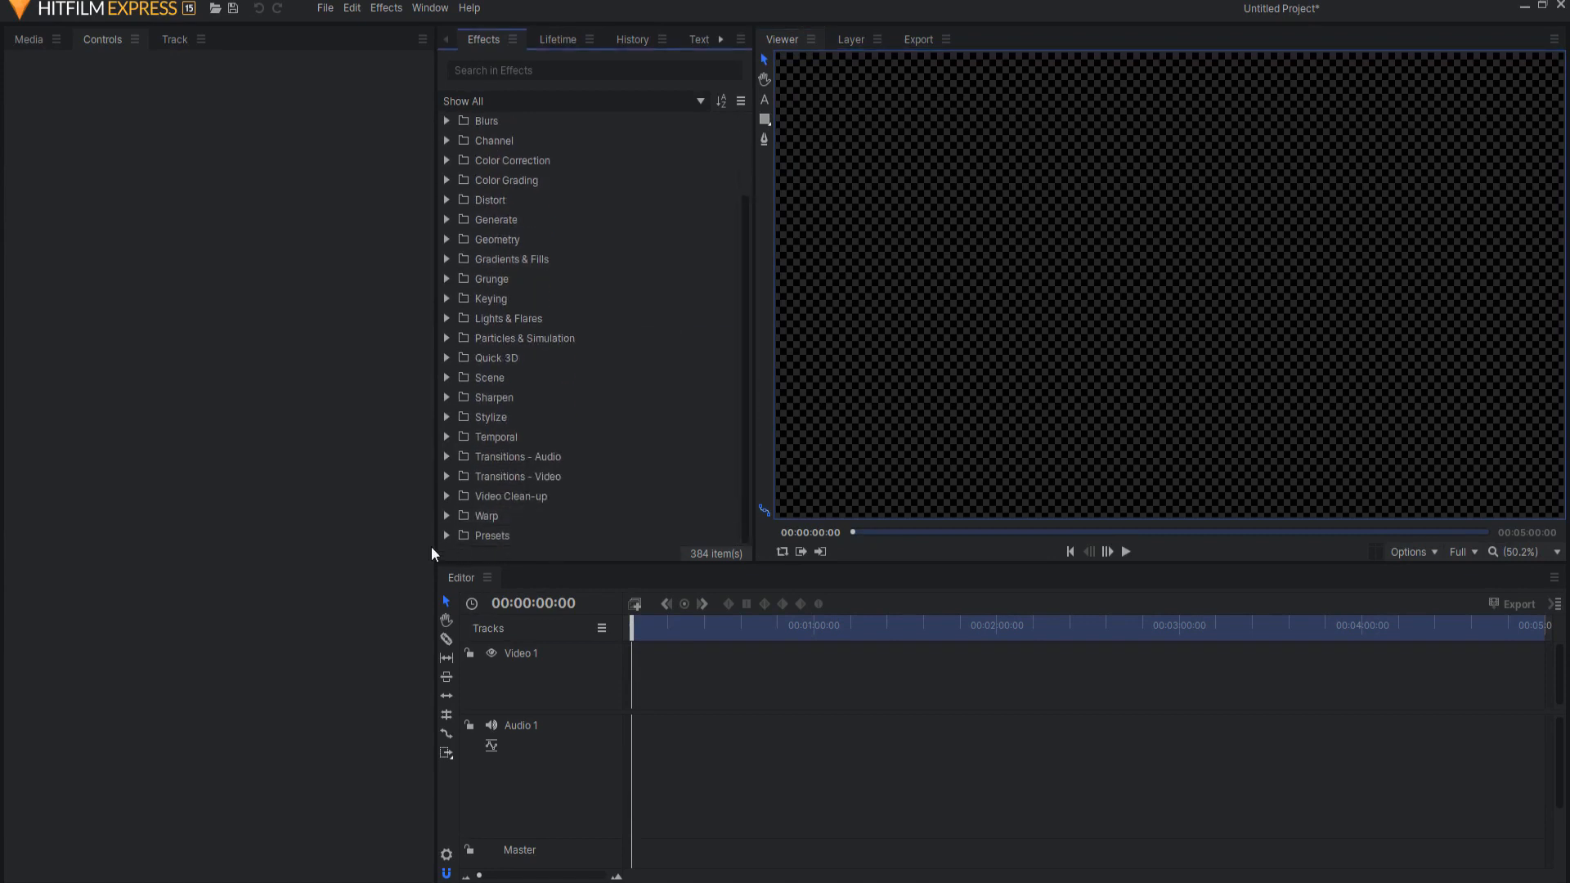
click(447, 337)
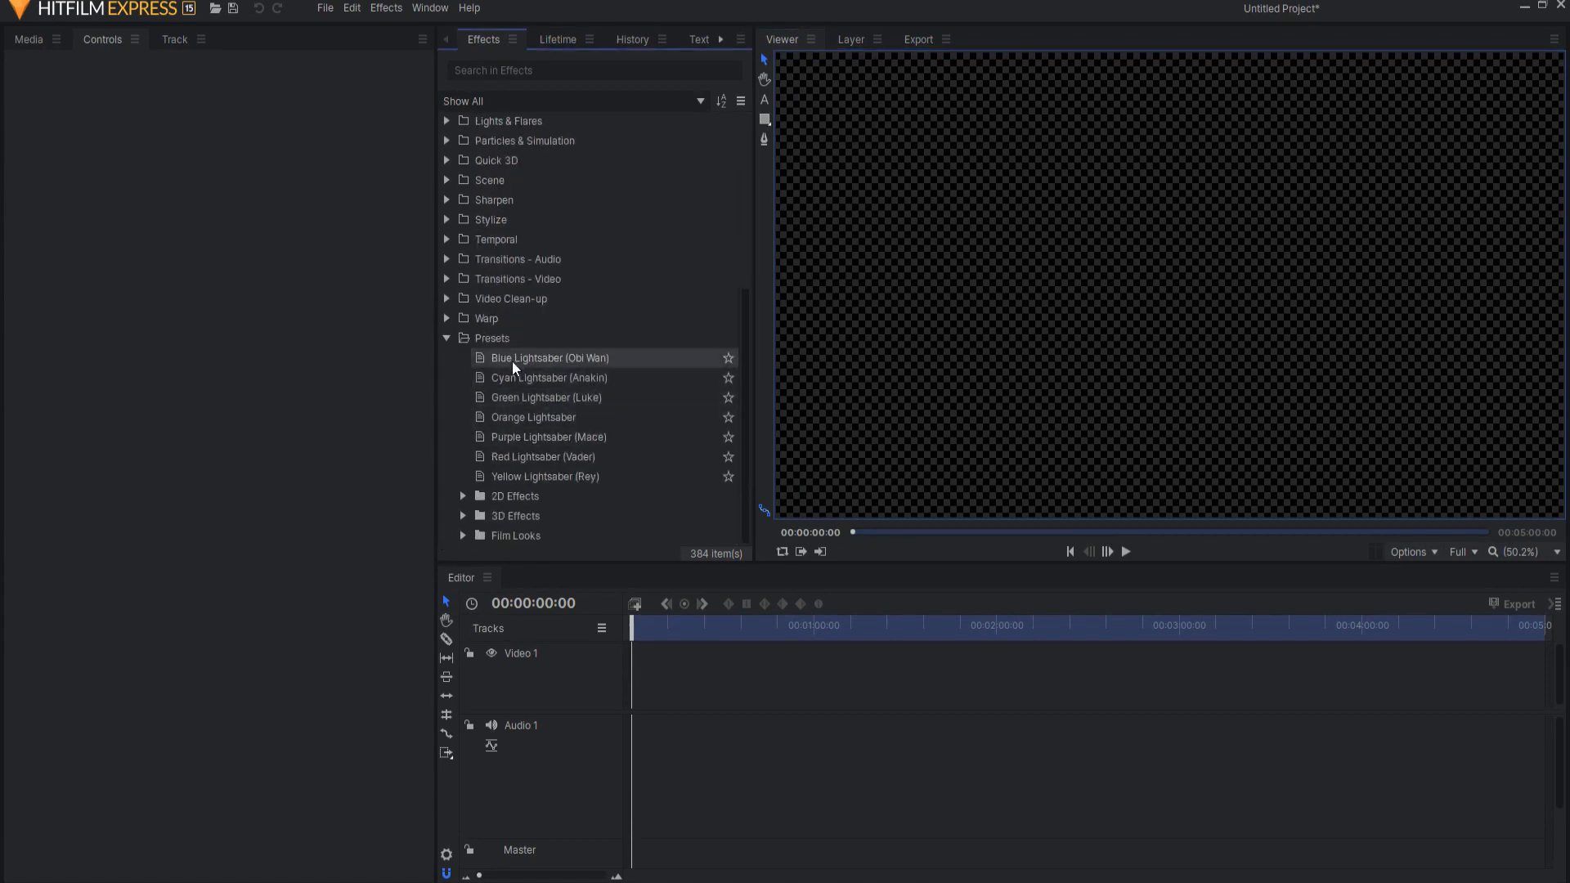
click(550, 378)
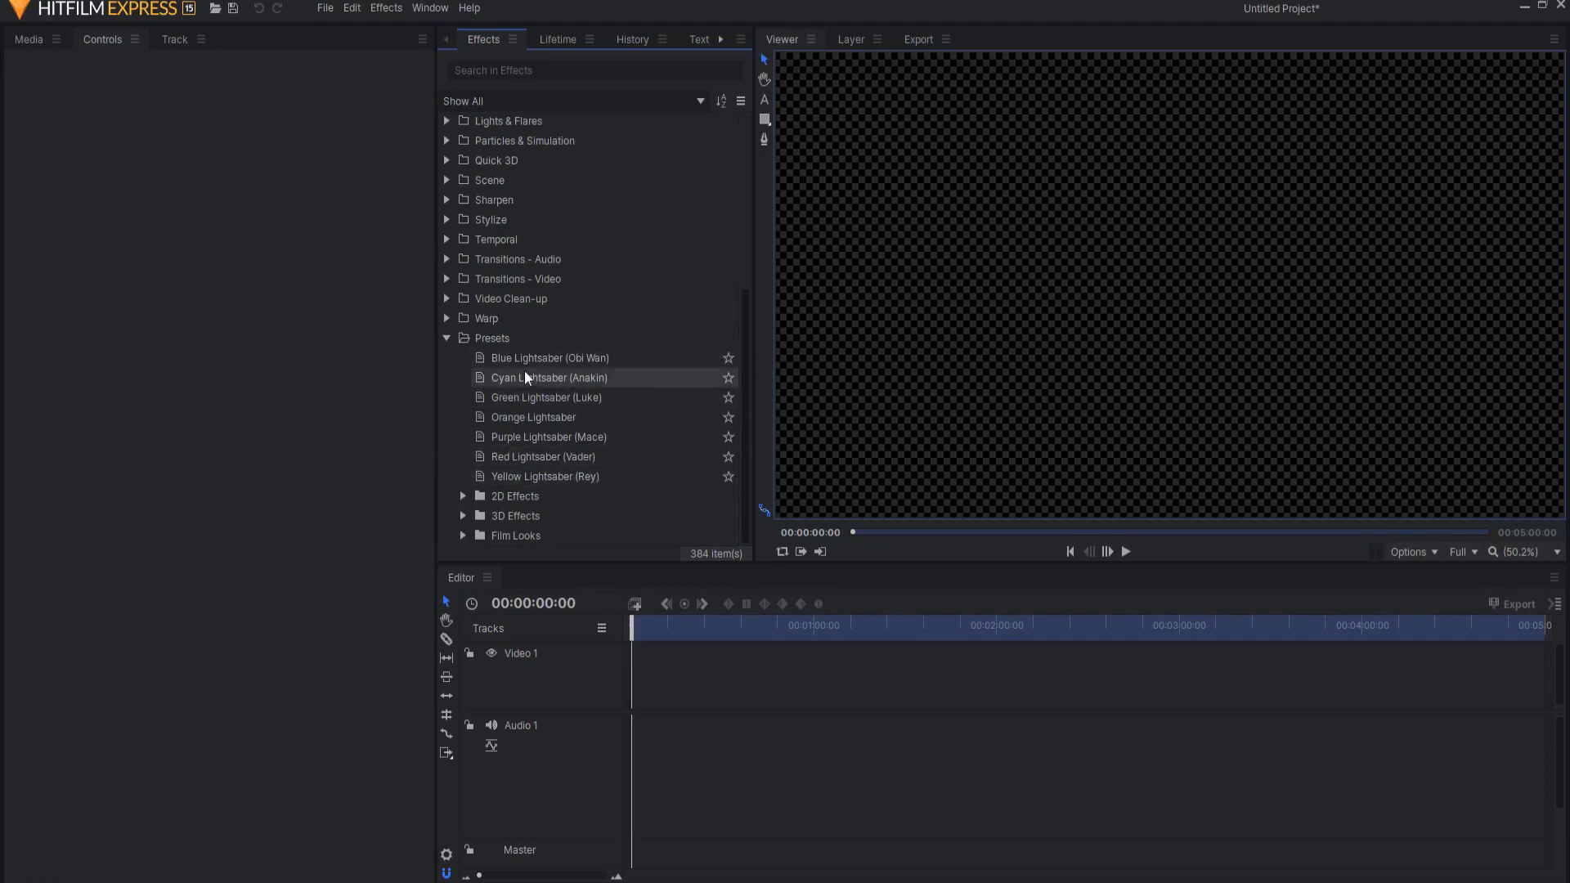
mouse_move(543, 457)
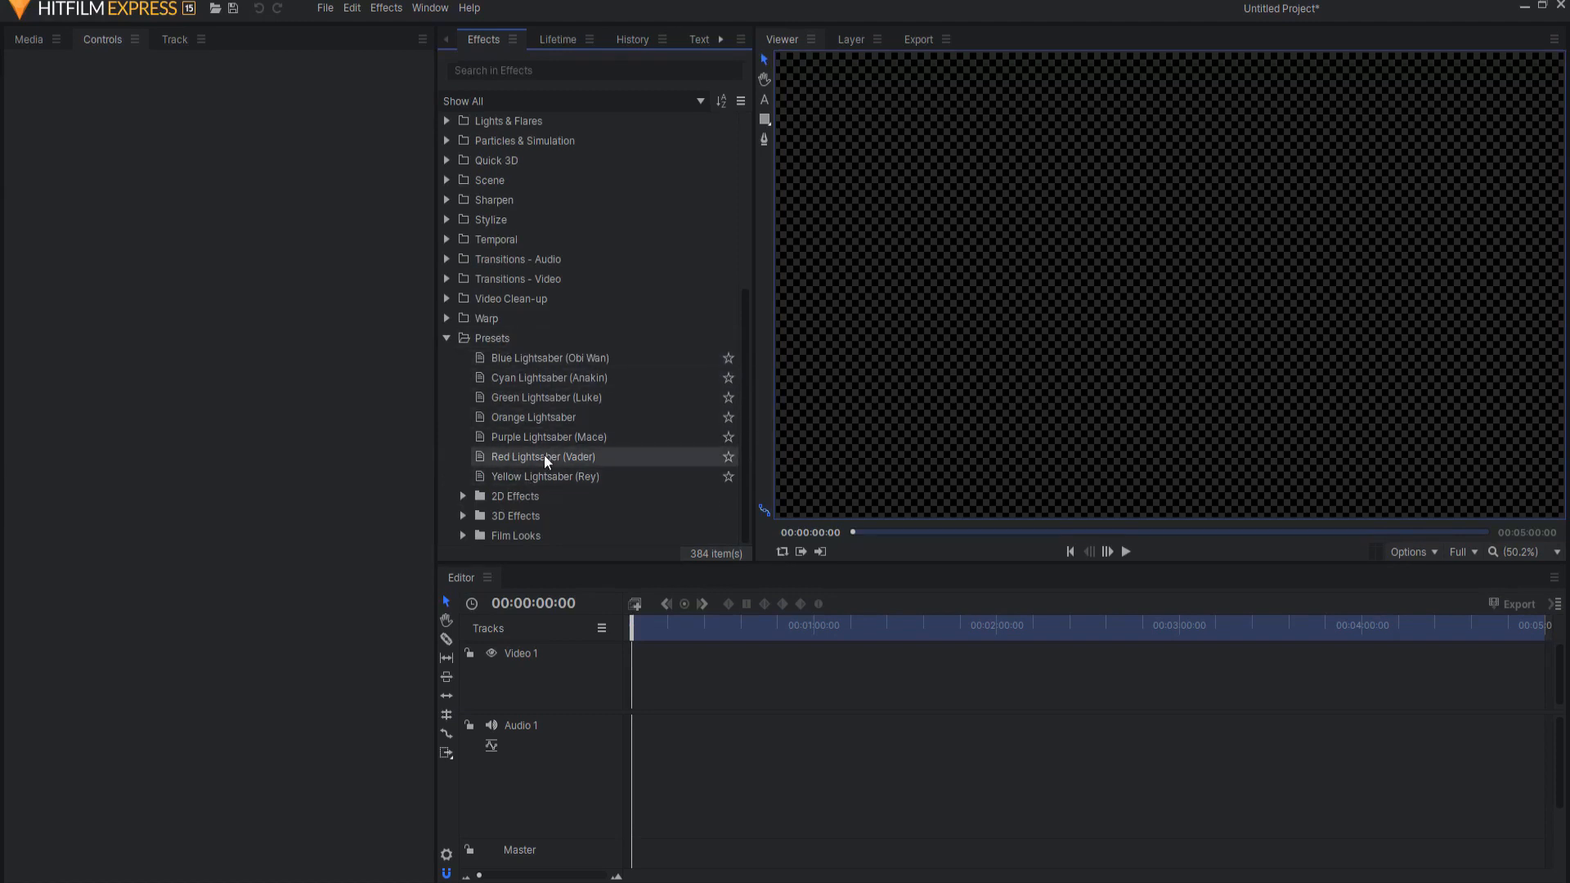
mouse_move(538, 491)
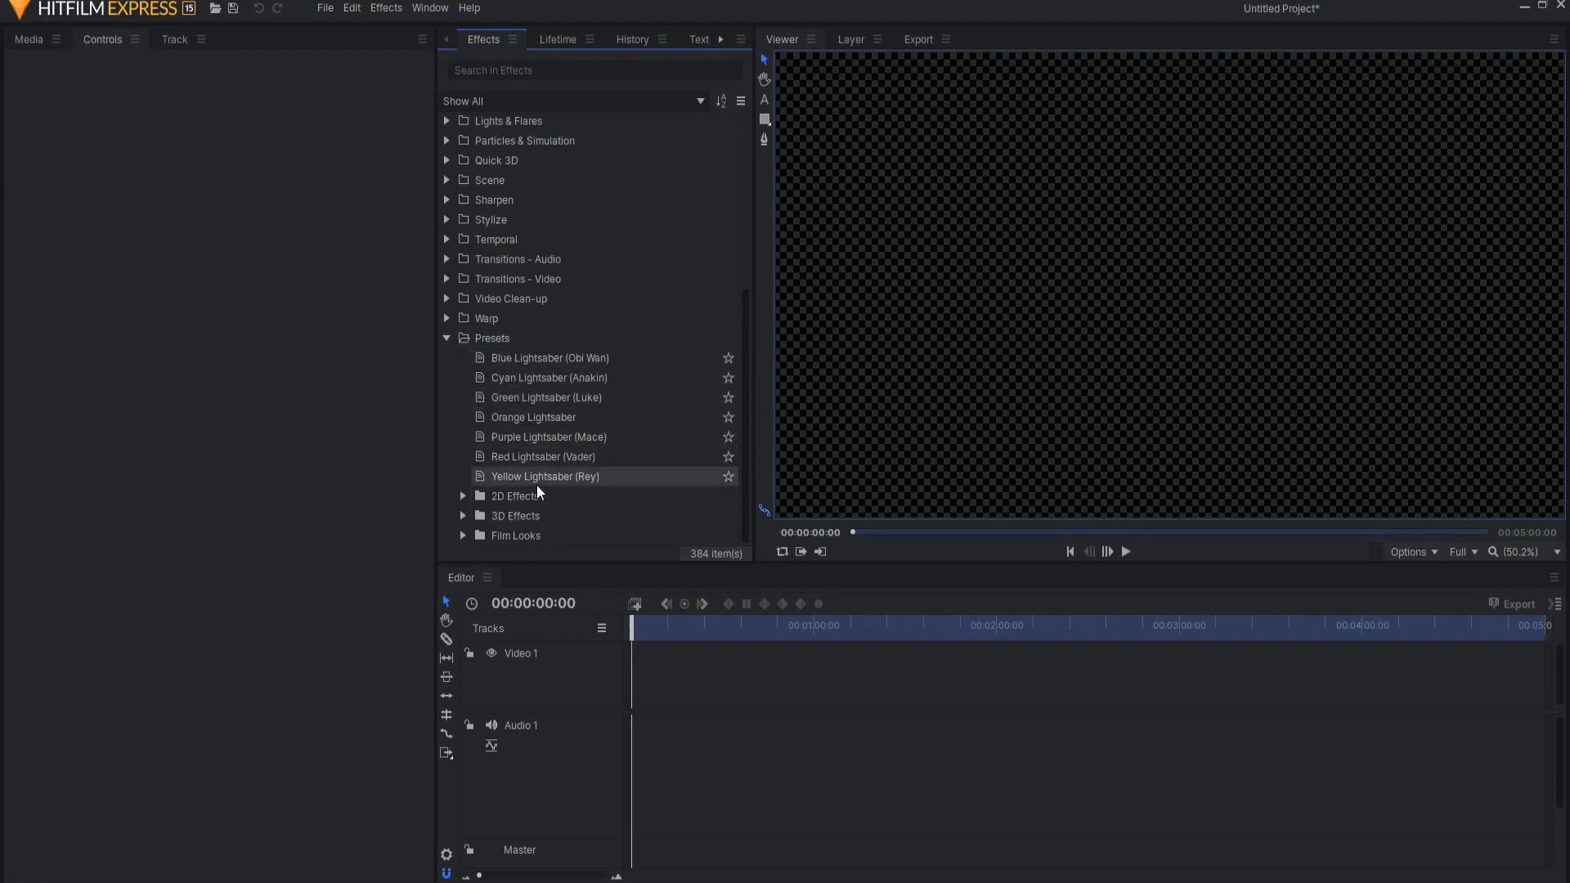
mouse_move(548, 378)
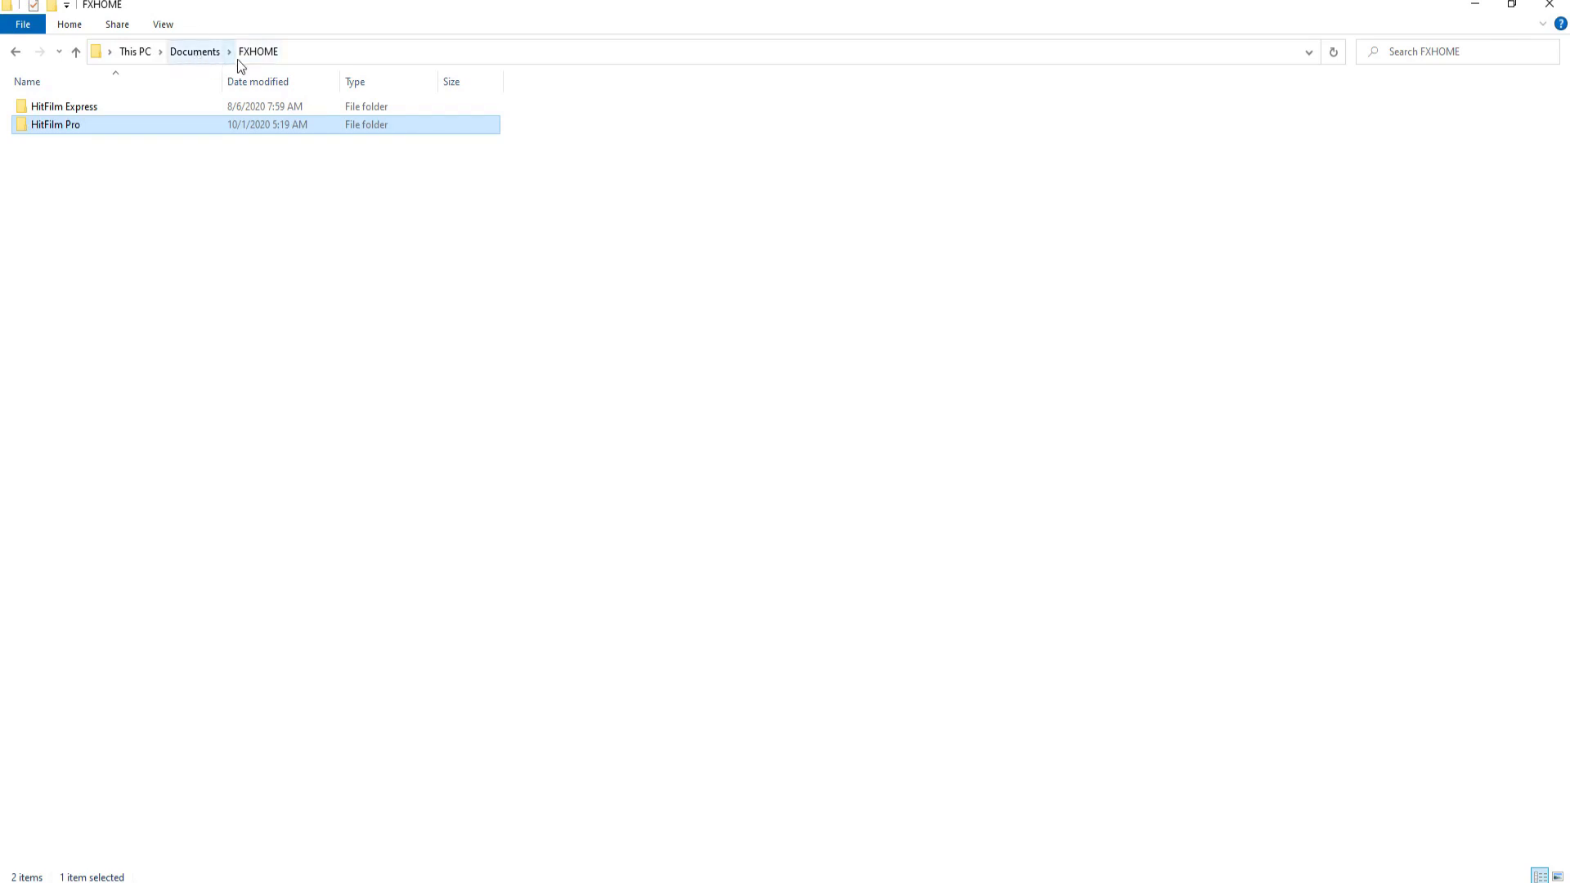
mouse_move(79, 127)
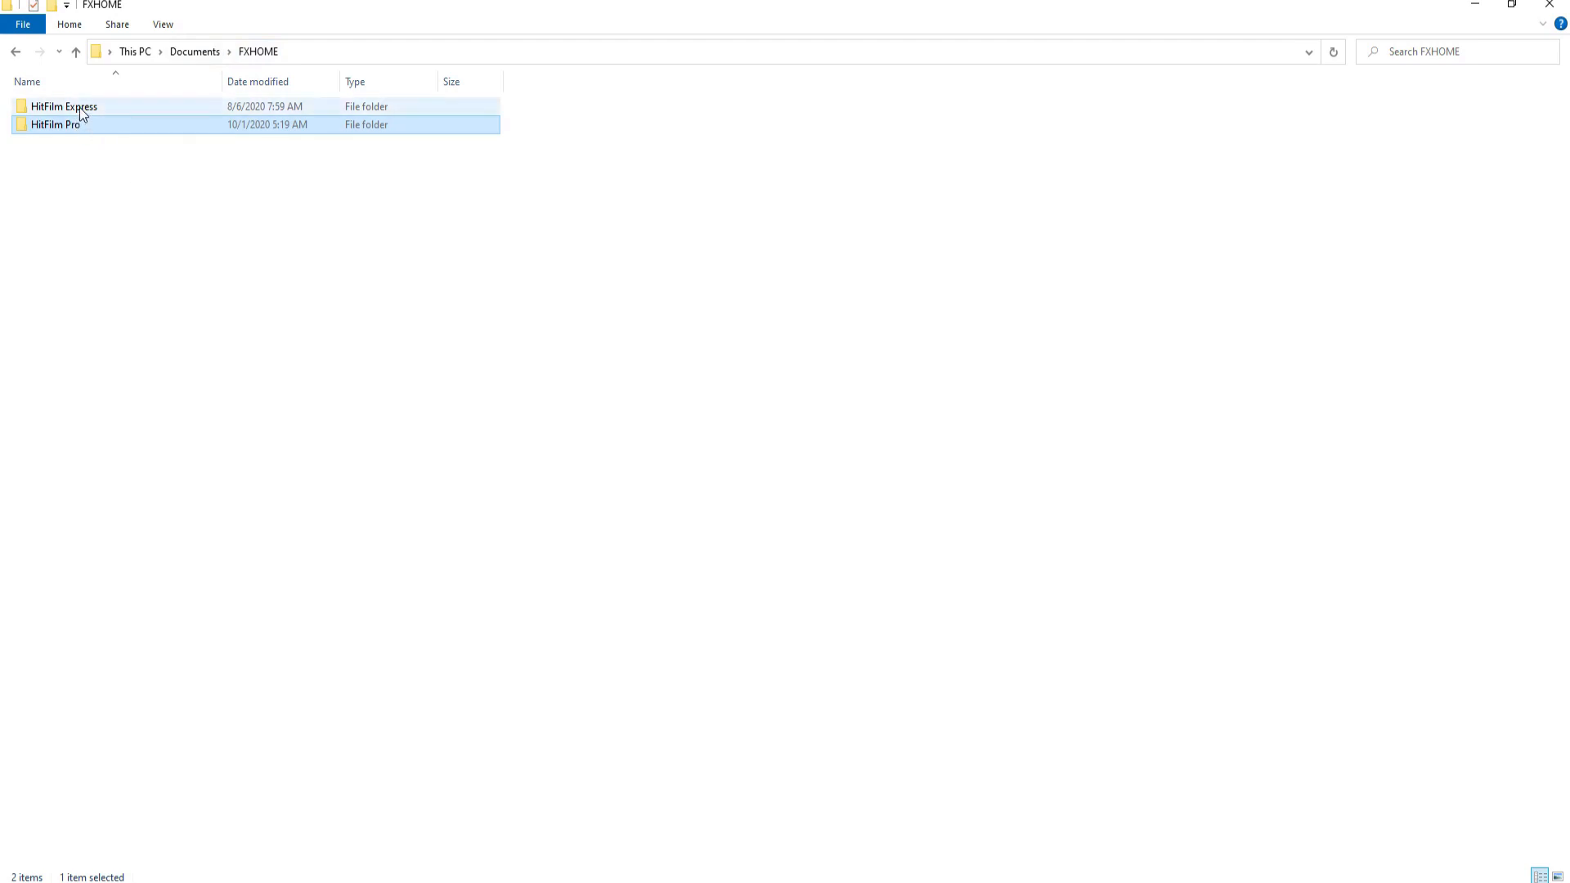
Browse into FXHOME > HitFilm Express > Presets and select the Cyan Lightsaber (Anakin) file
double_click(64, 107)
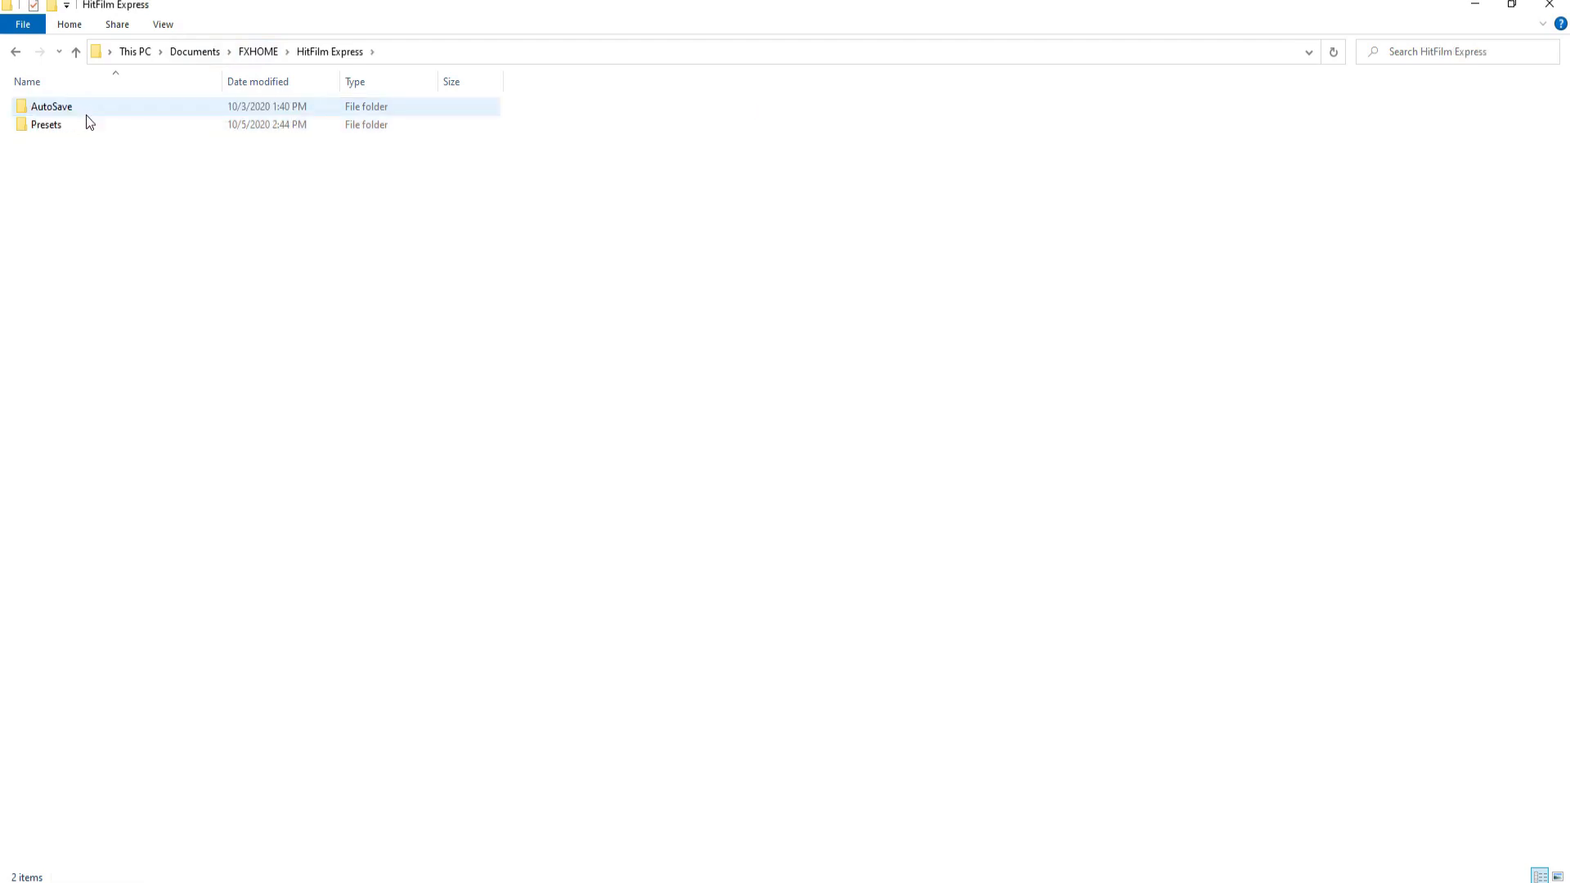
click(46, 125)
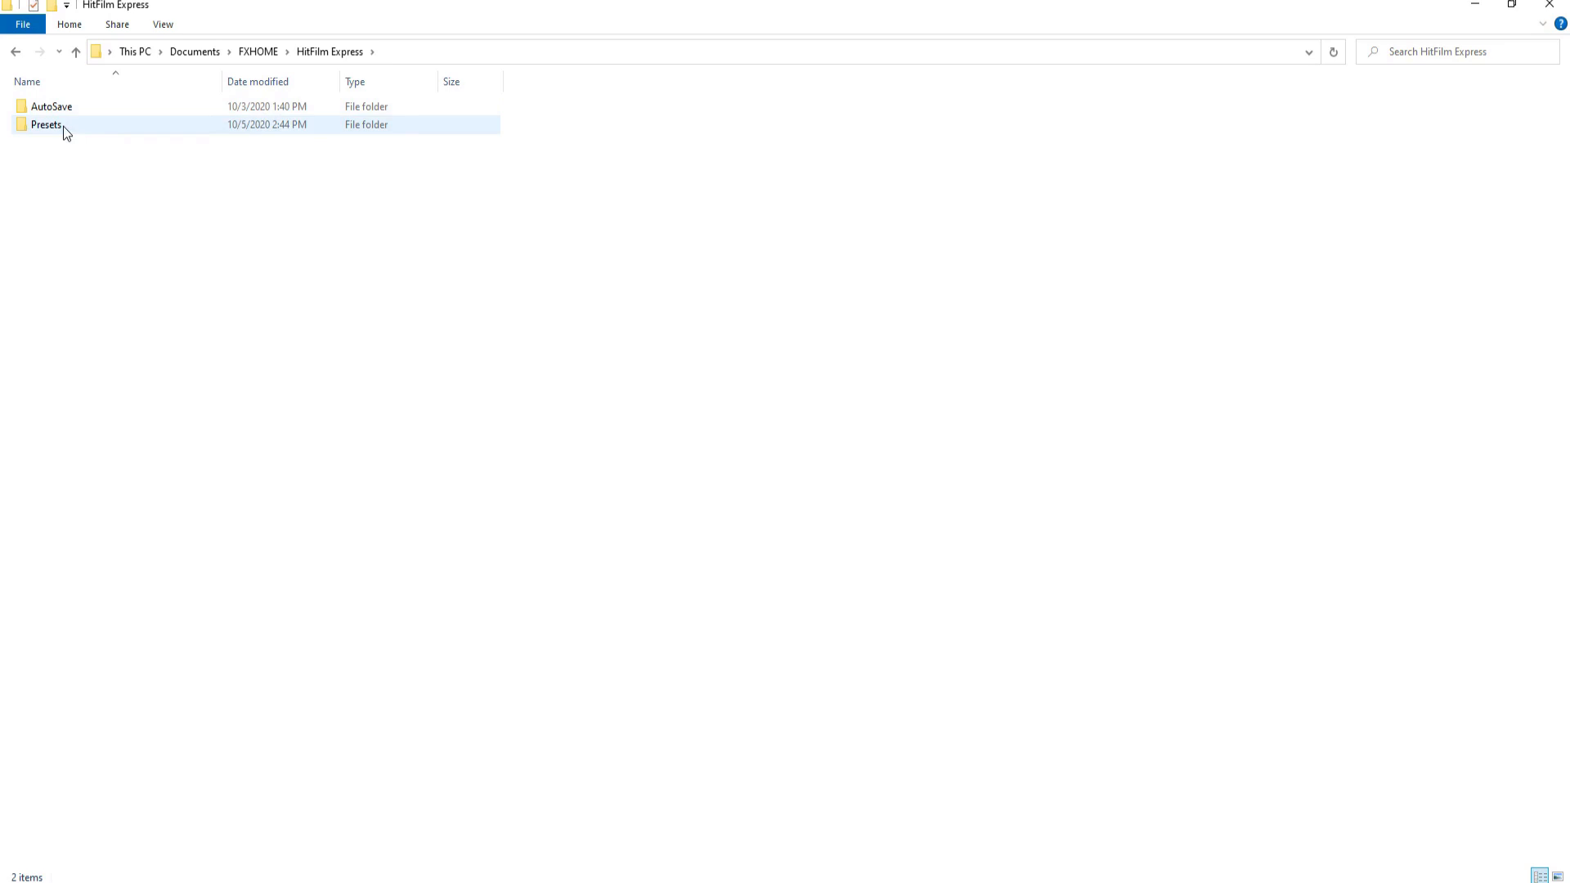
double_click(46, 124)
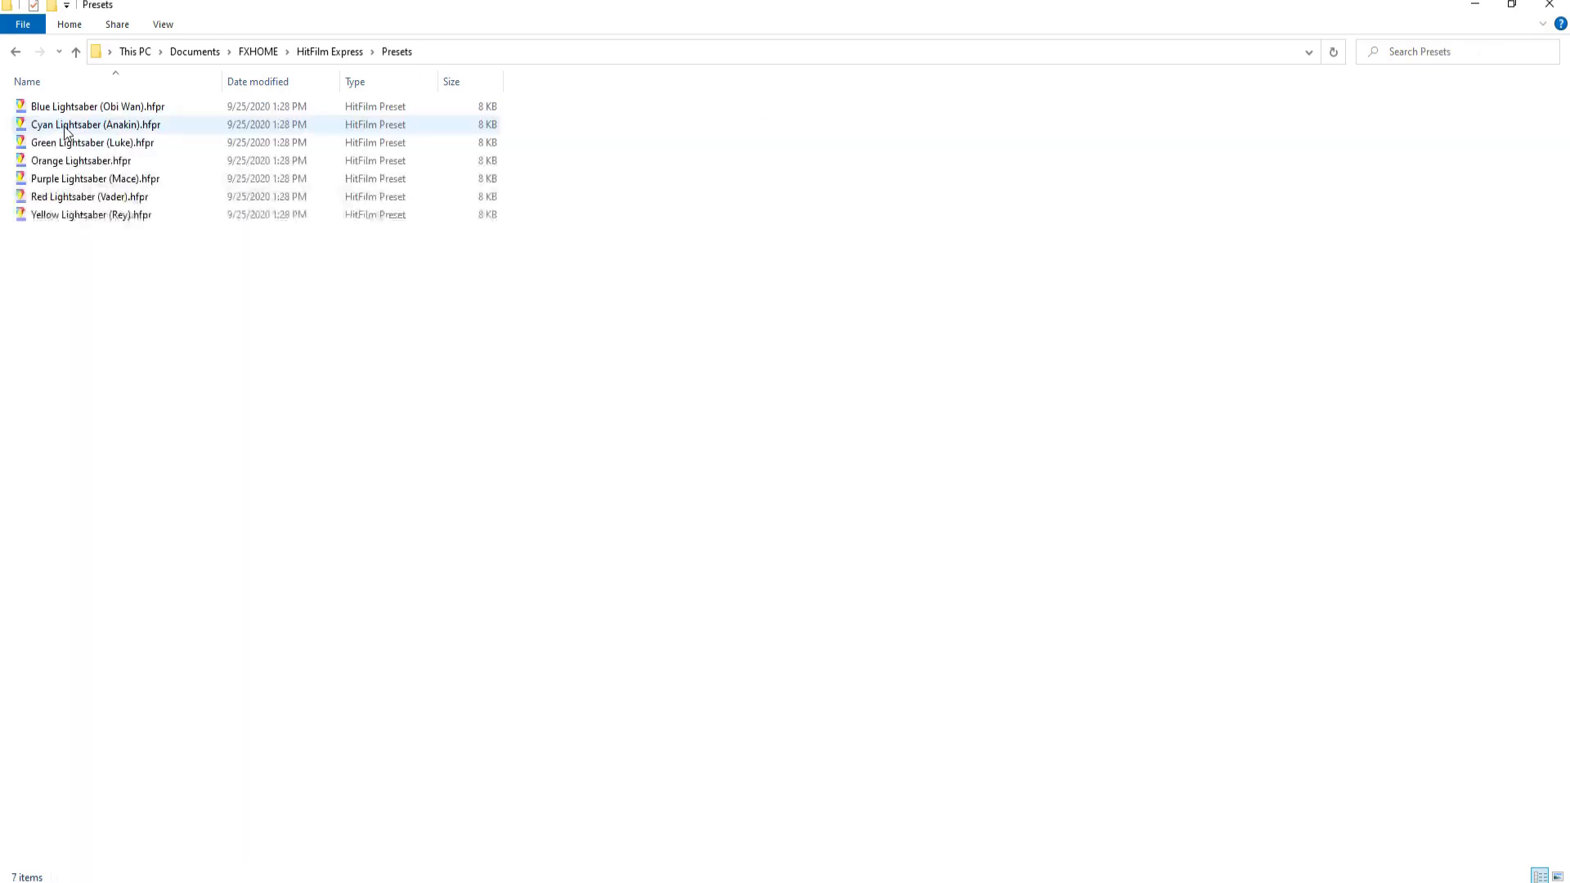
click(92, 214)
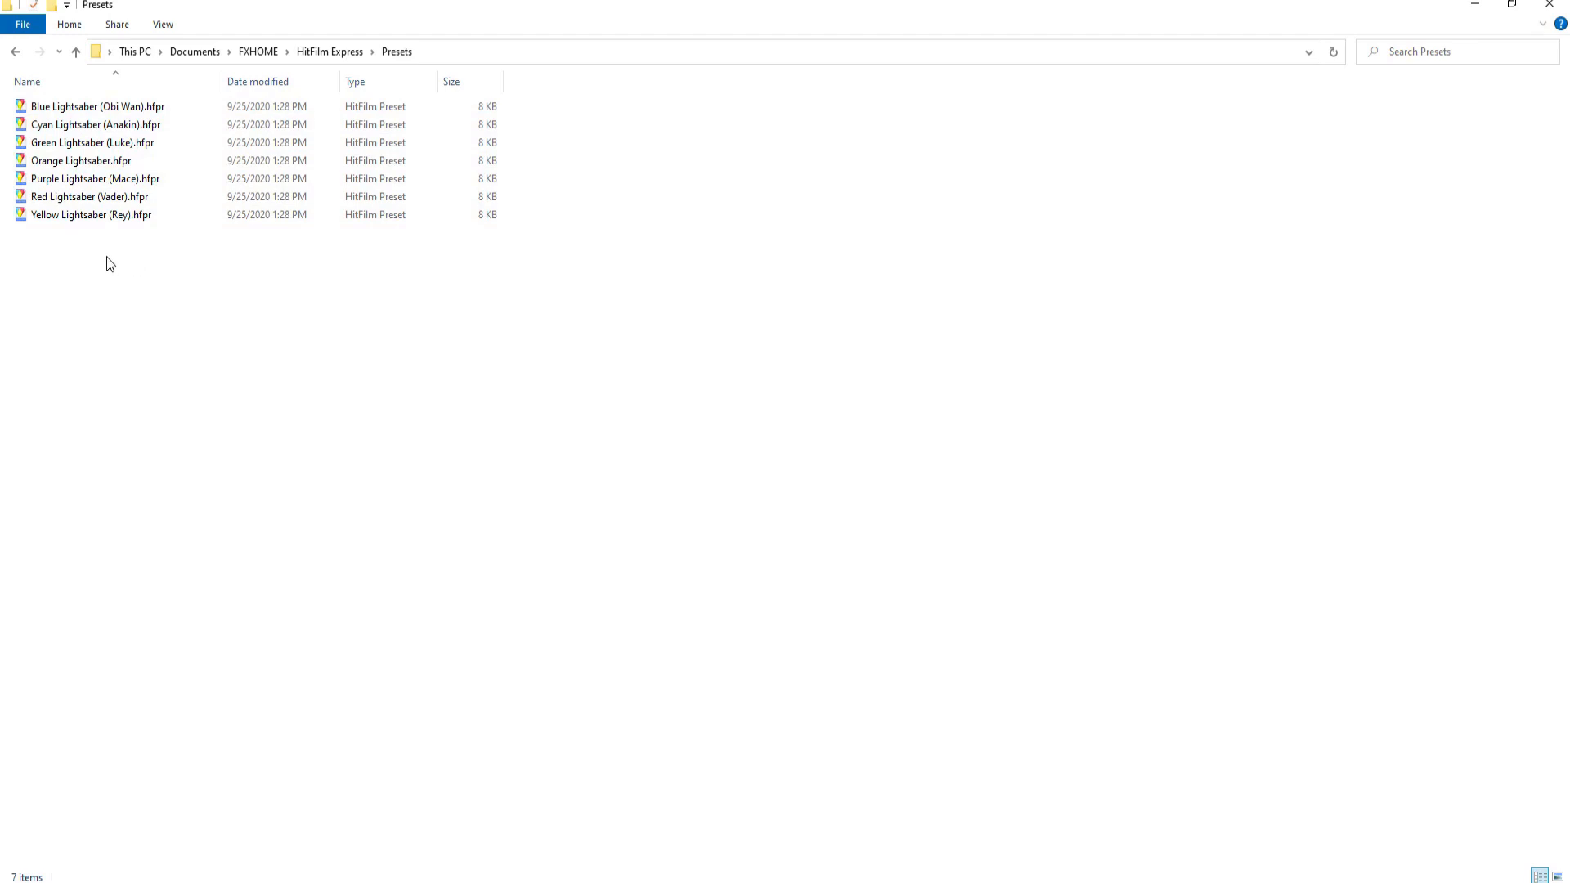
Start a new Lightsabers folder in Presets via the New > Folder context menu
right_click(109, 265)
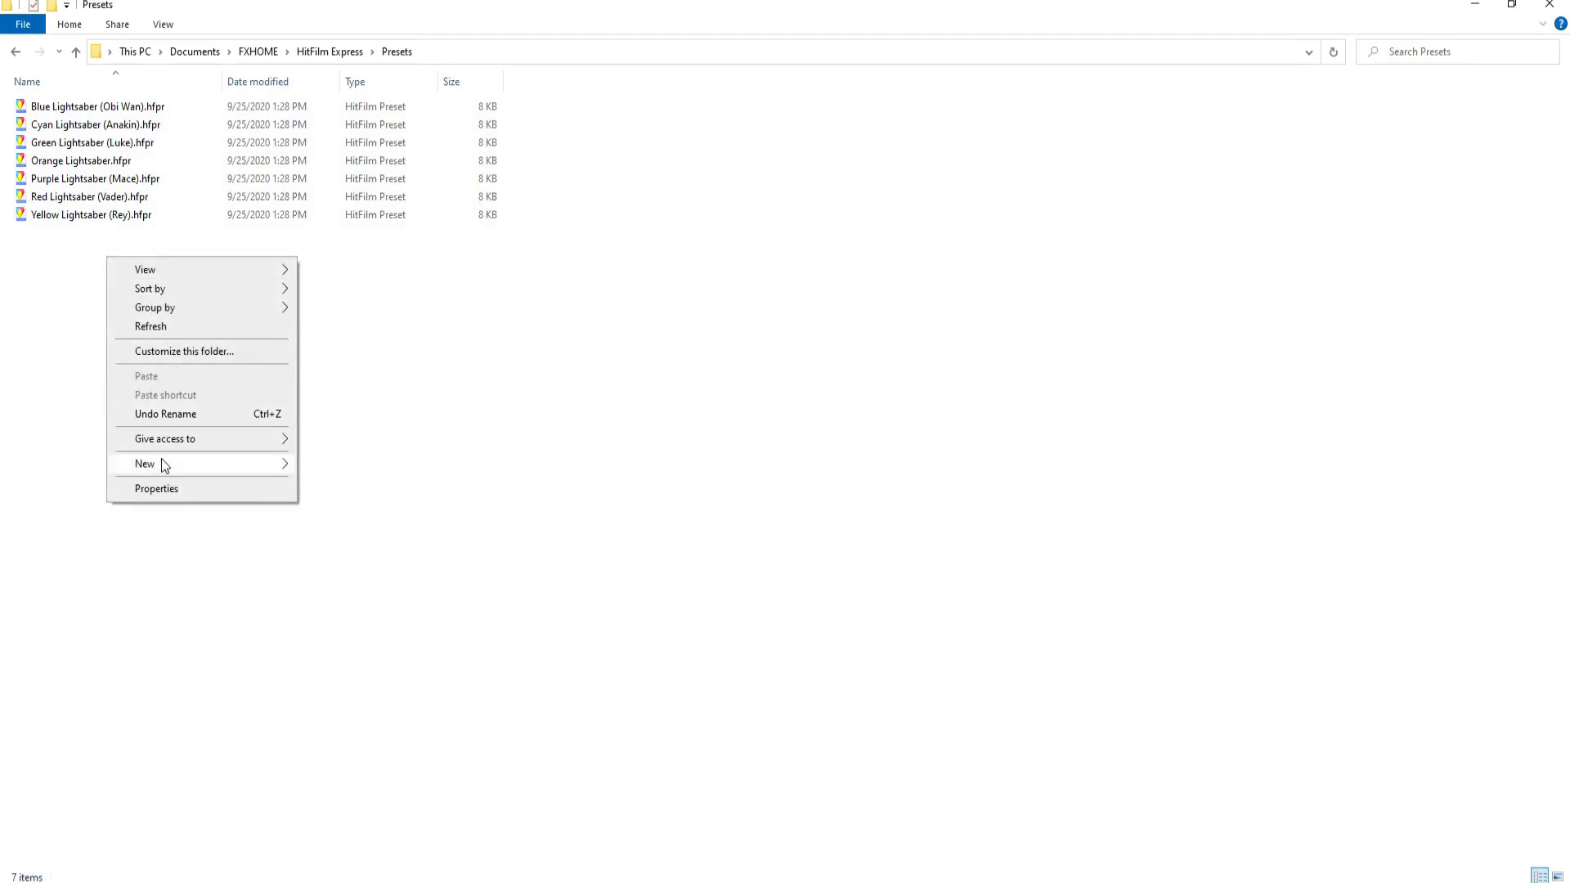
click(144, 463)
text(Lightsabers)
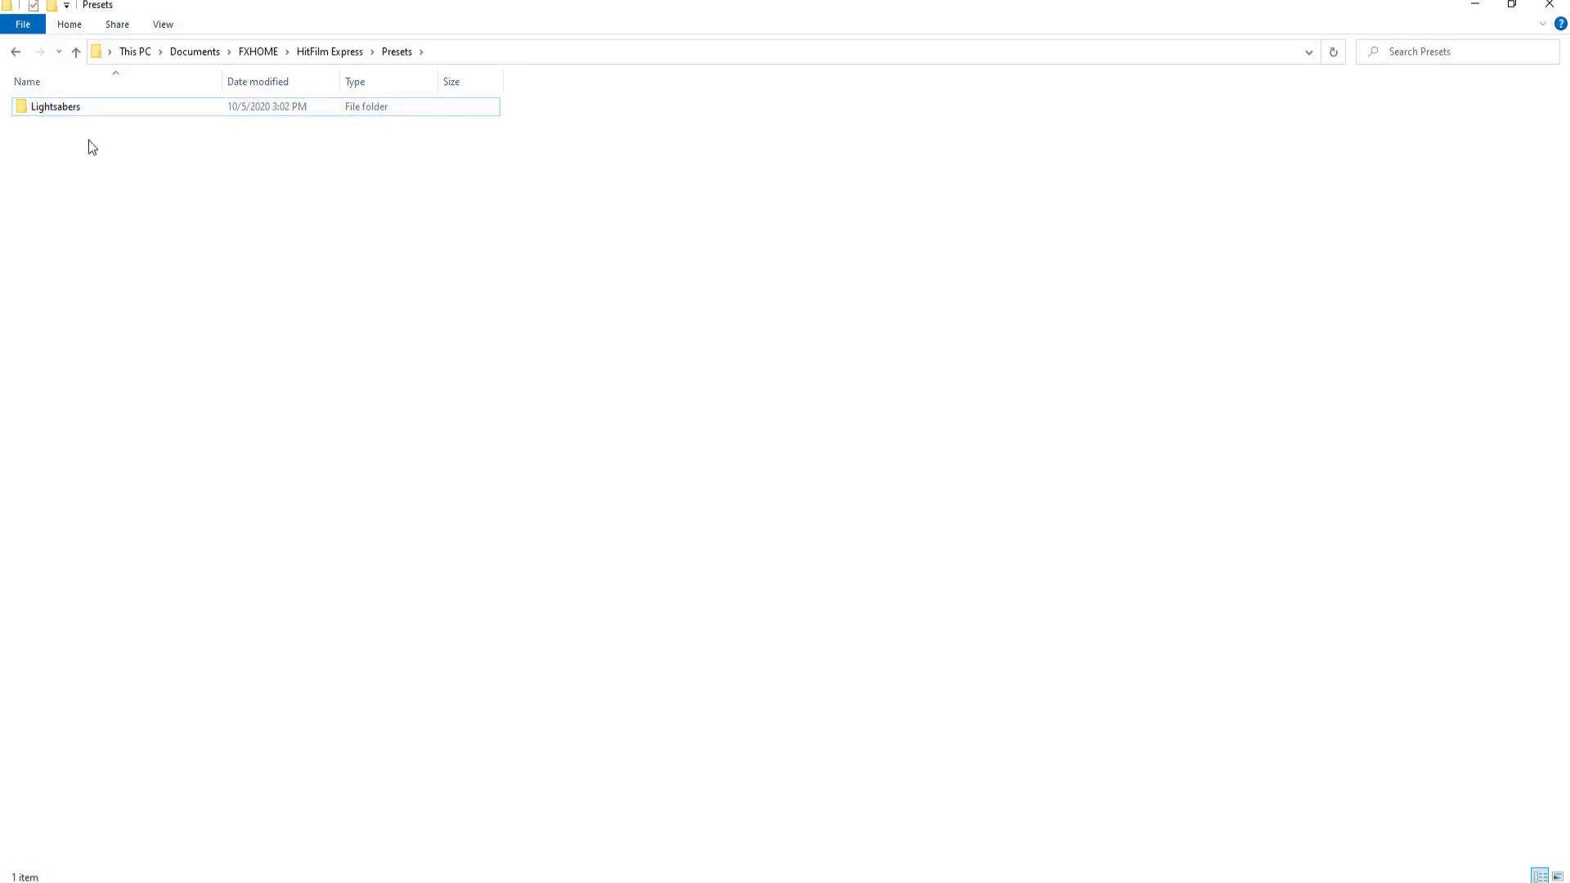
mouse_move(133, 180)
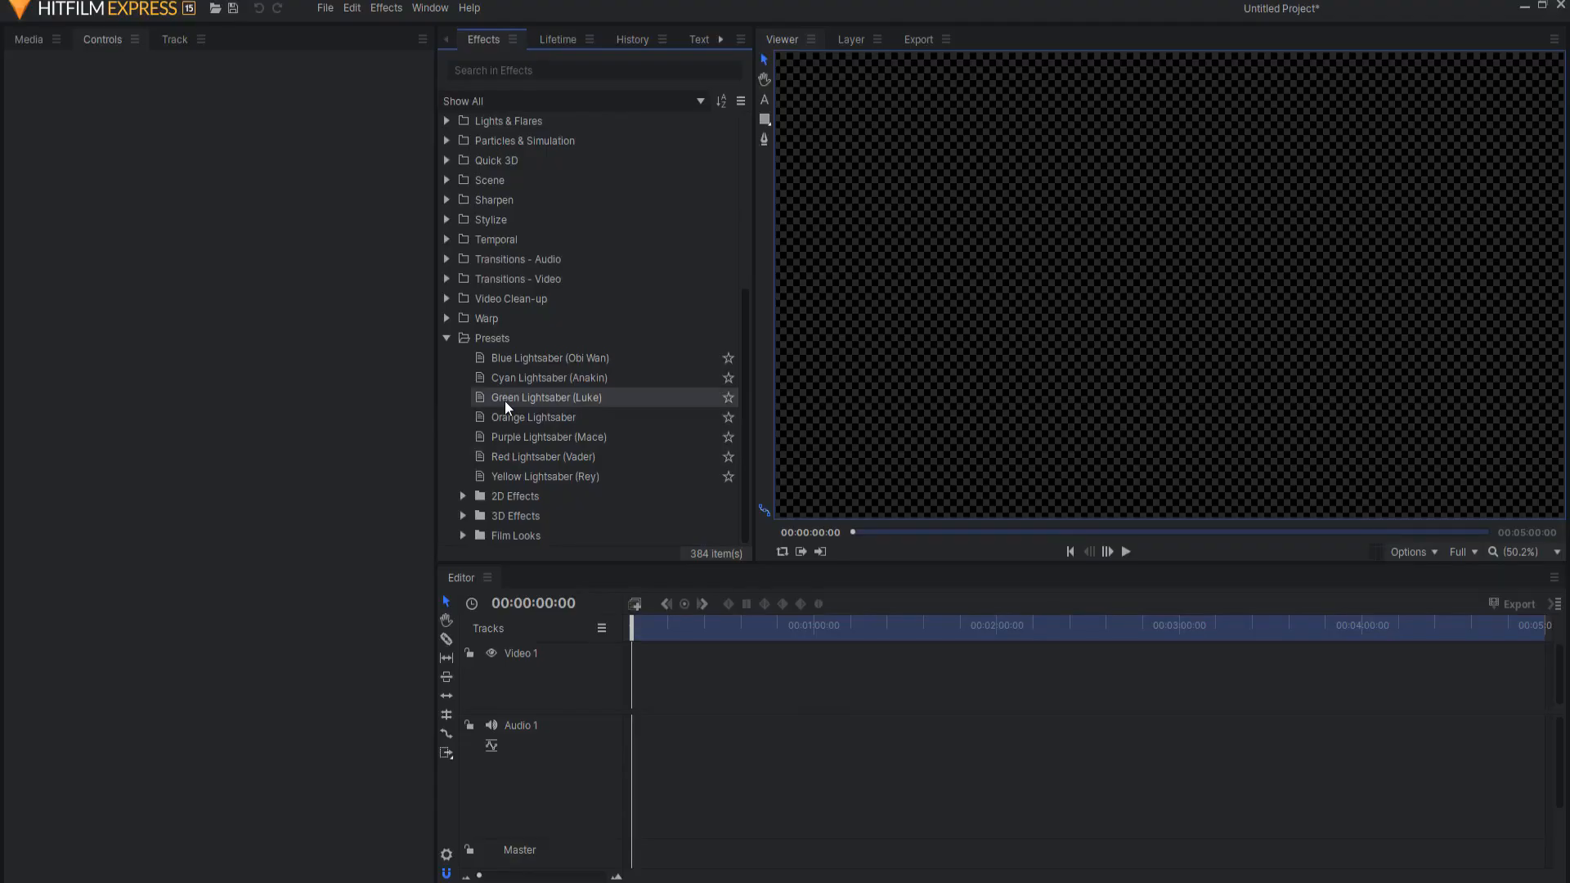
Return to HitFilm Express and expand Presets to reveal the Lightsabers folder
click(324, 8)
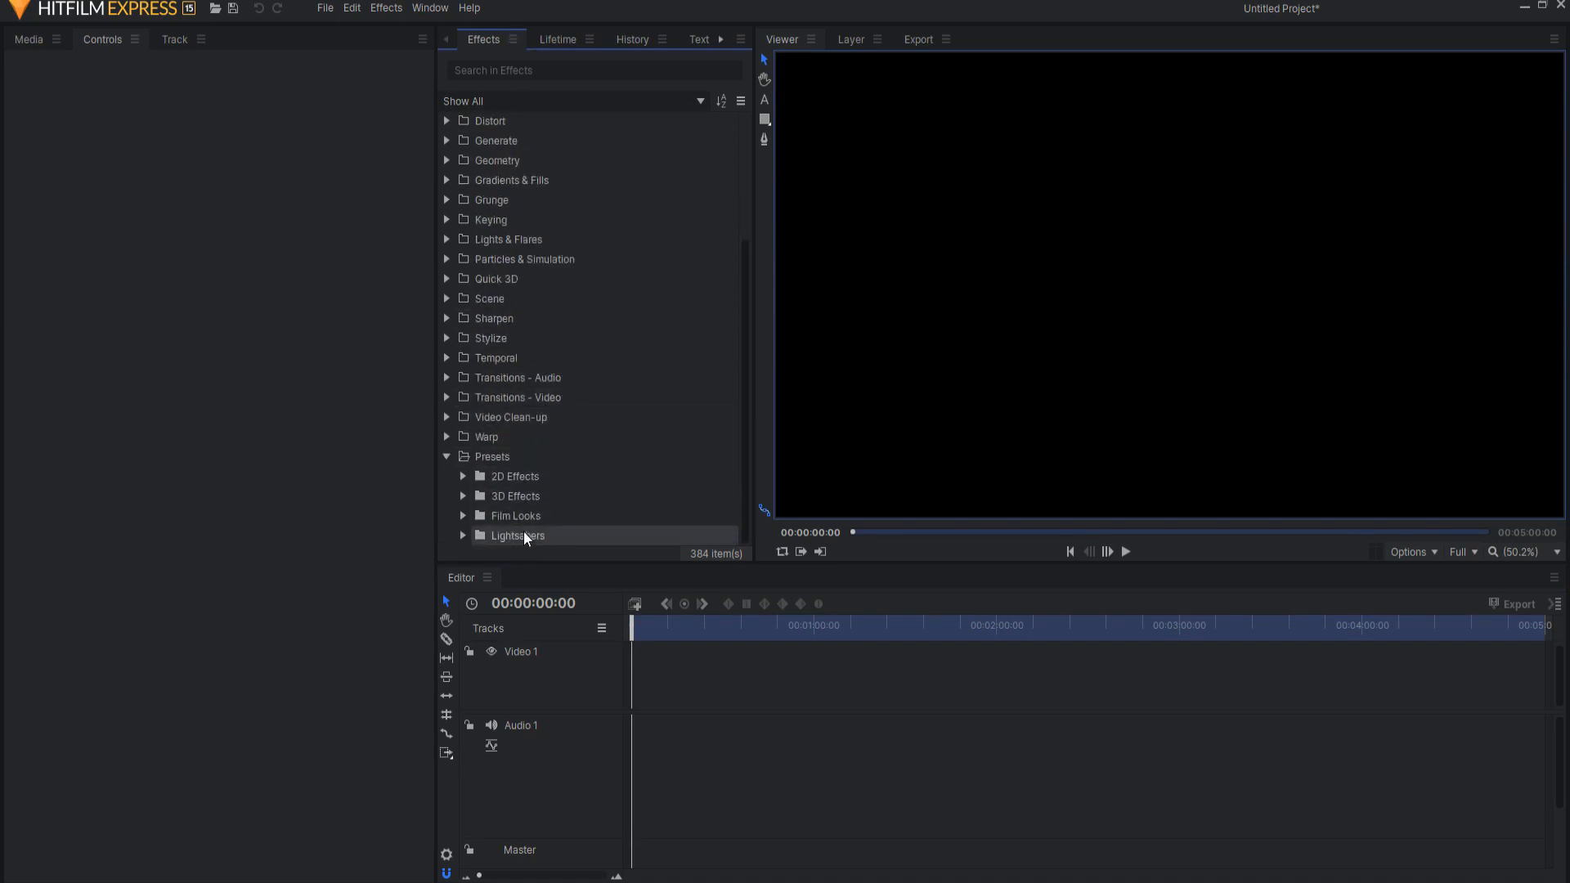
mouse_move(512, 498)
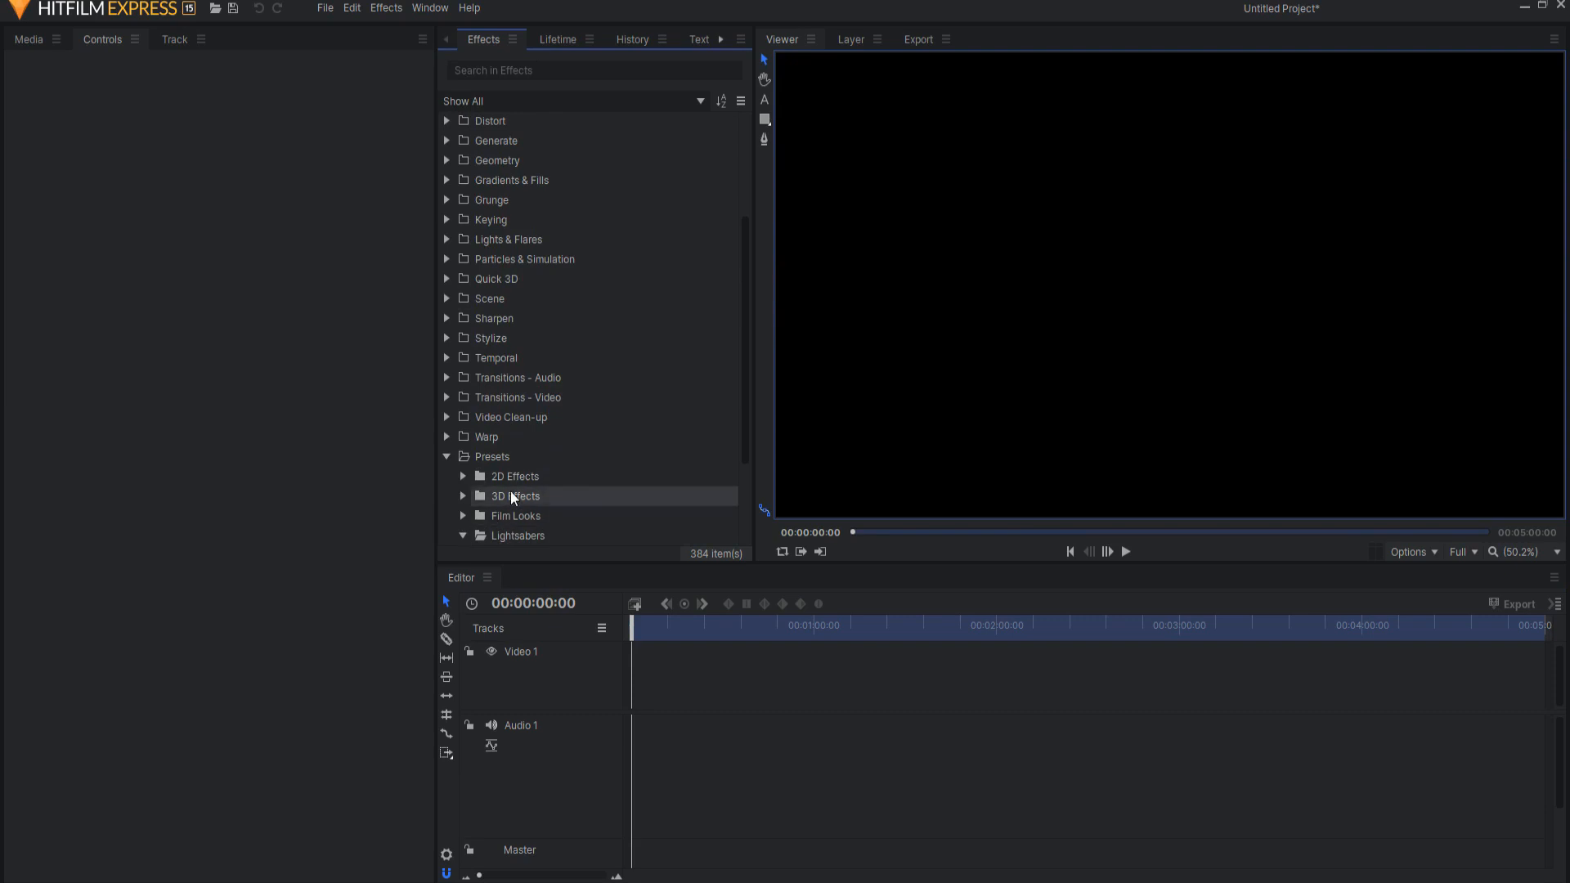
click(463, 537)
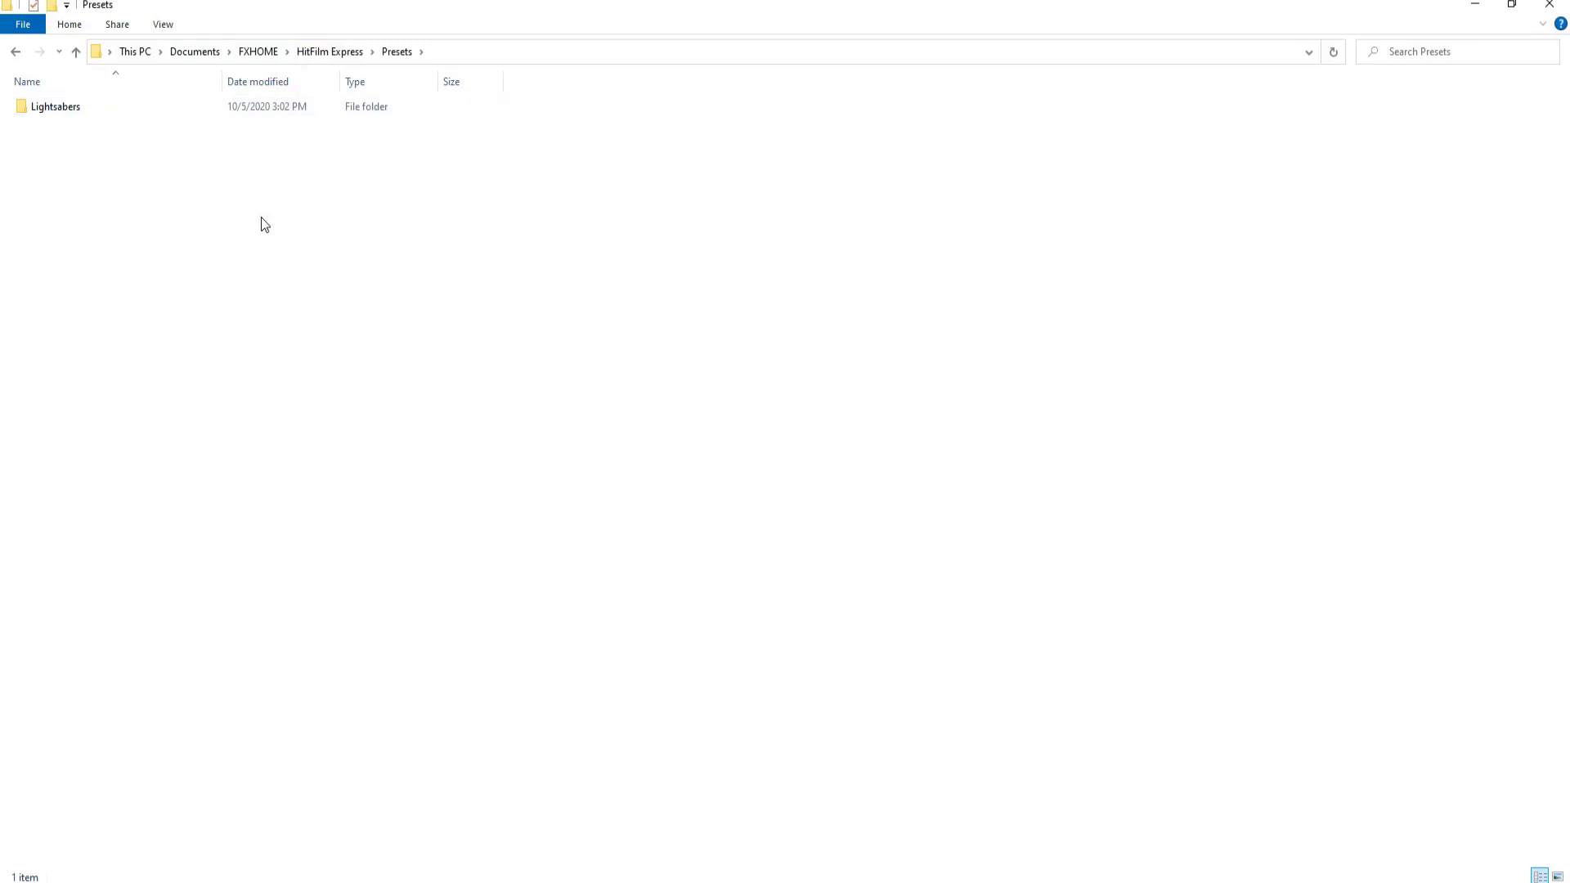
mouse_move(247, 252)
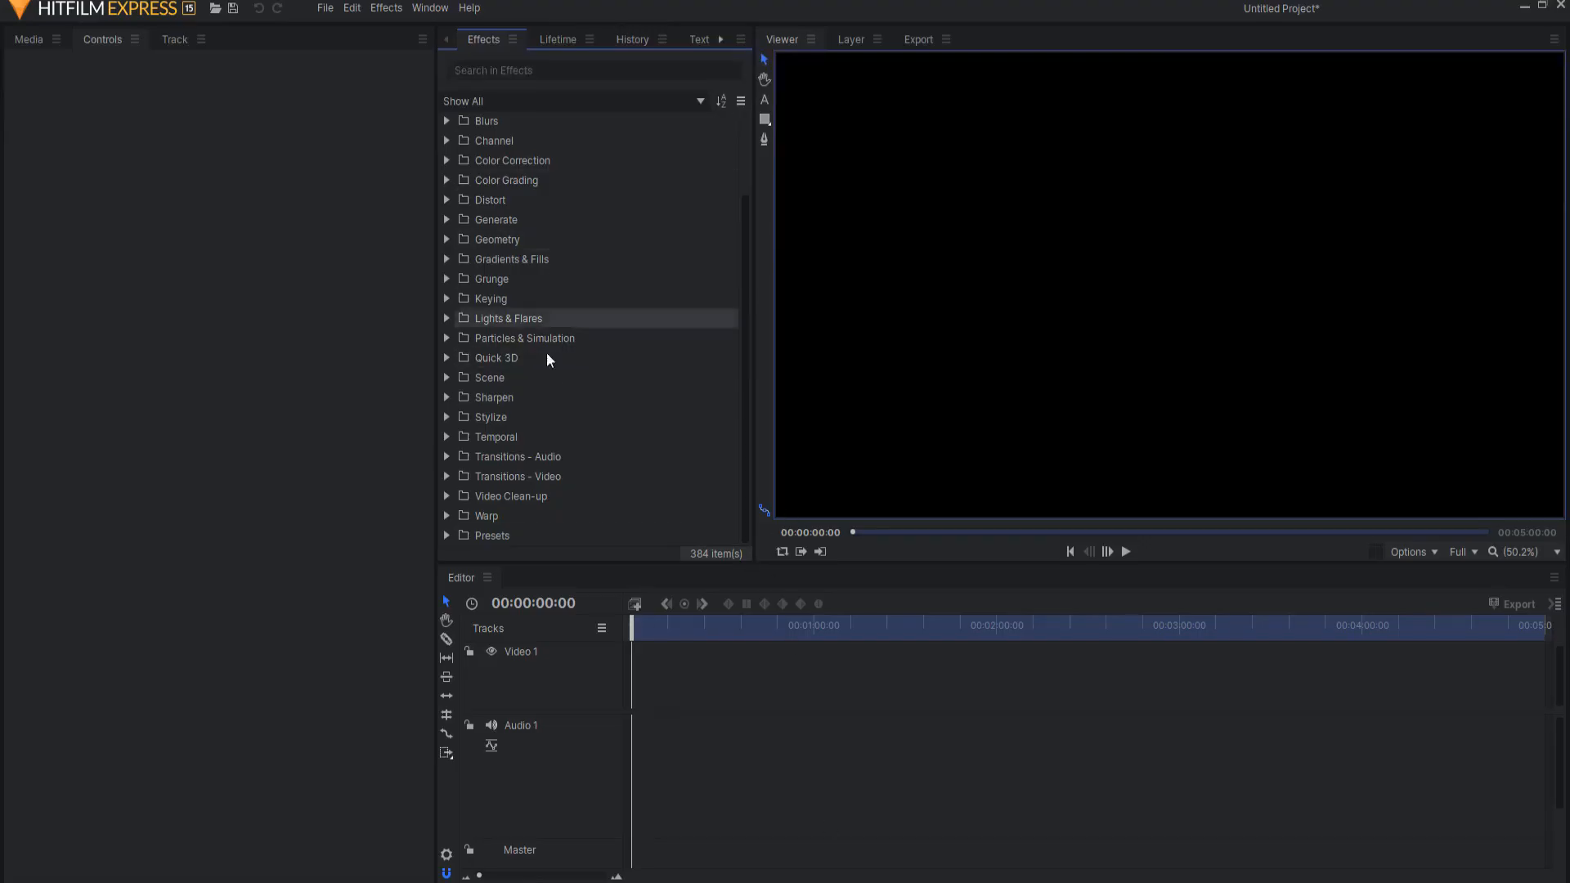
mouse_move(643, 298)
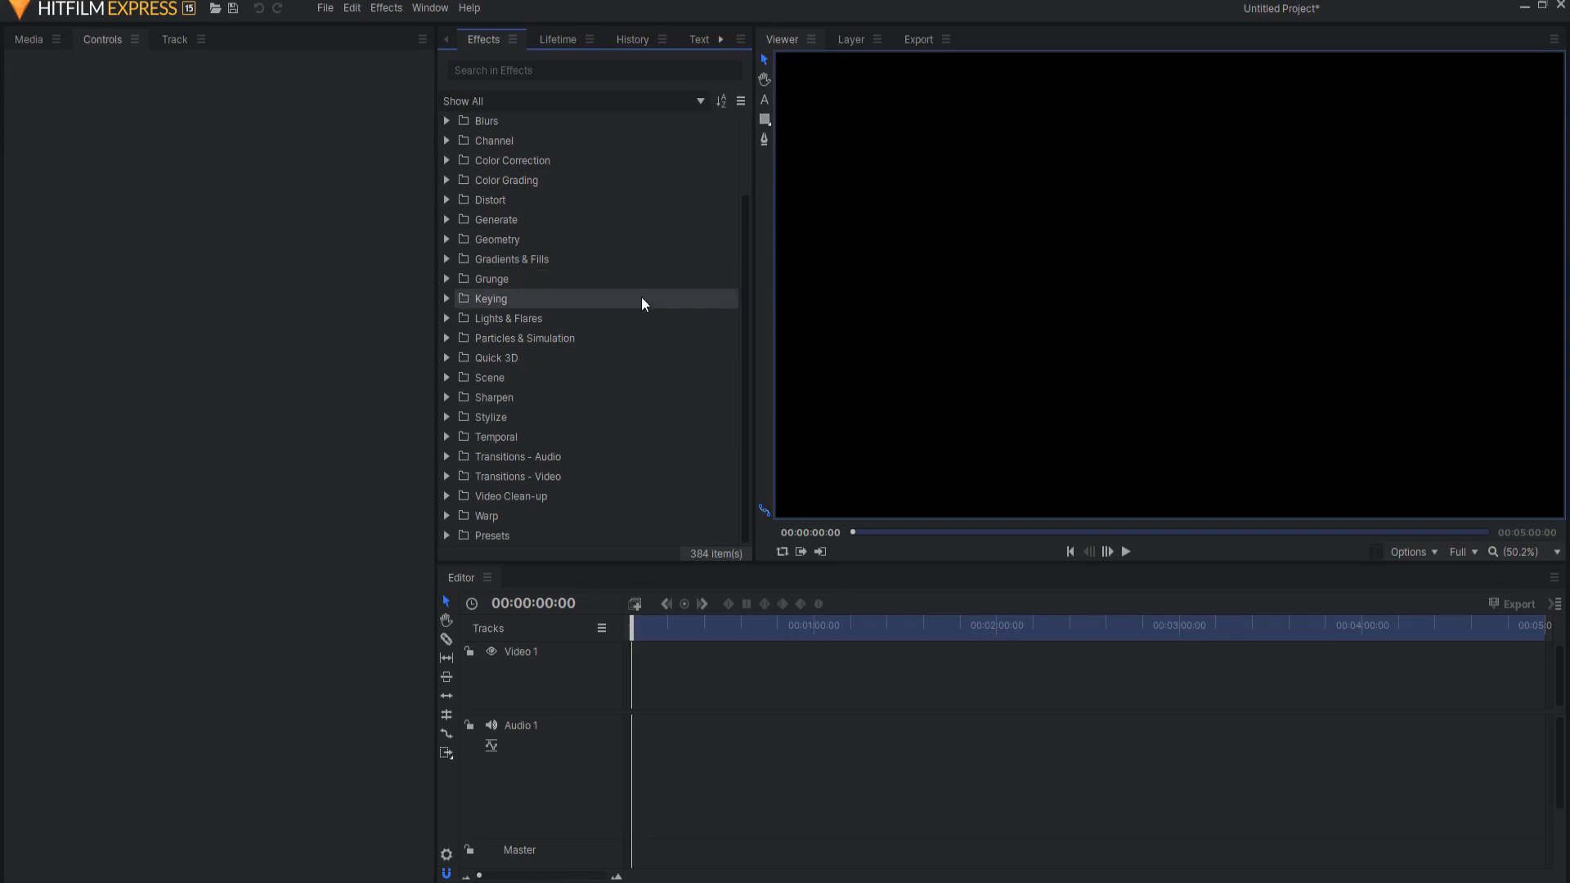
mouse_move(676, 298)
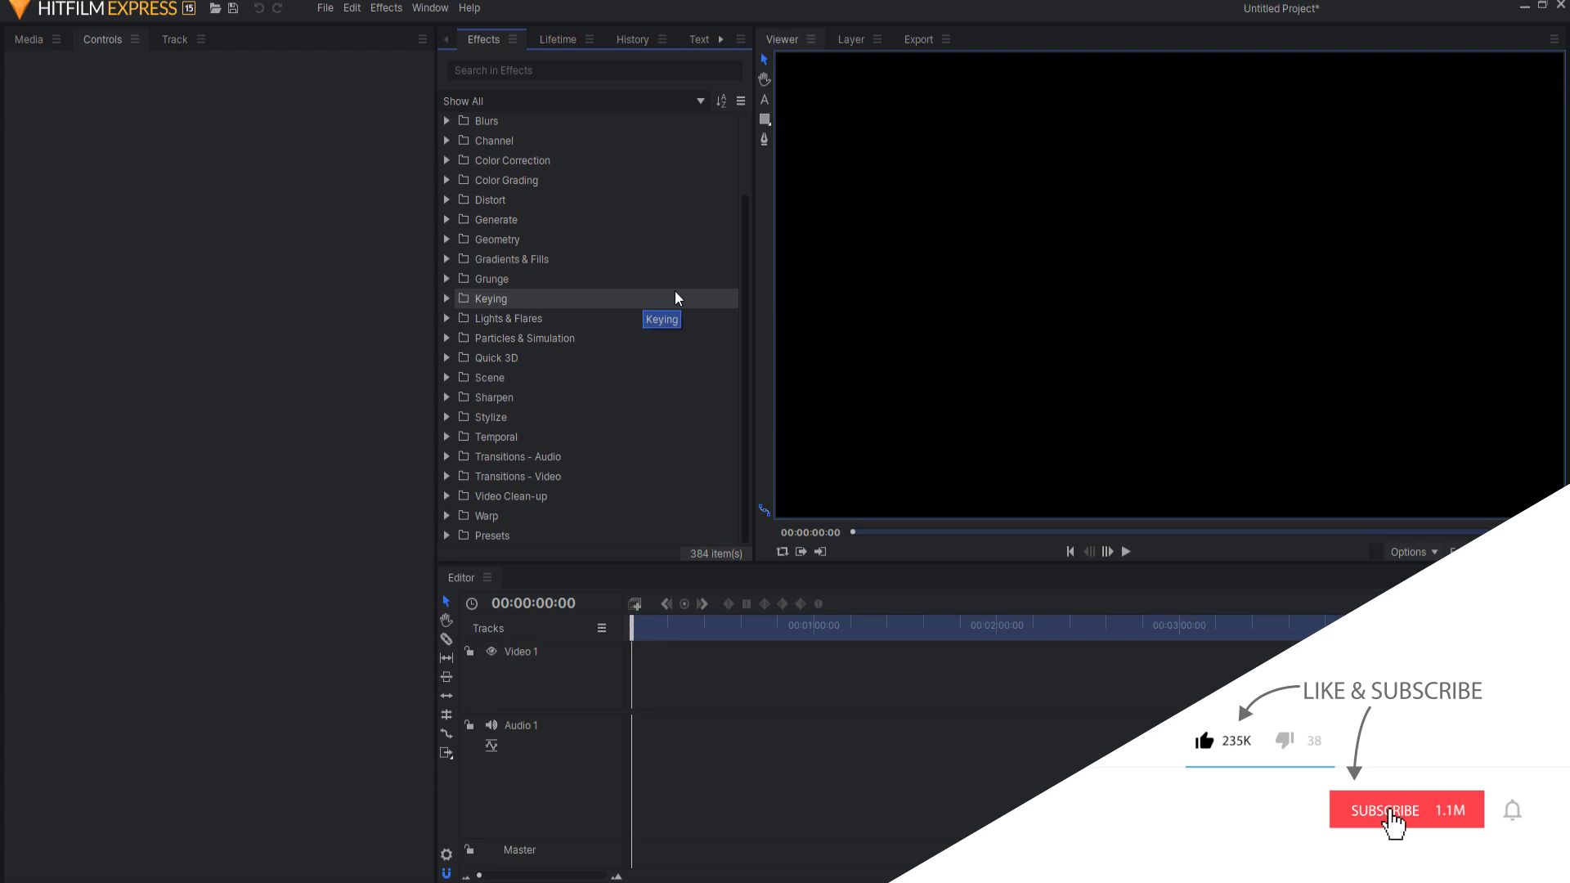
click(1406, 810)
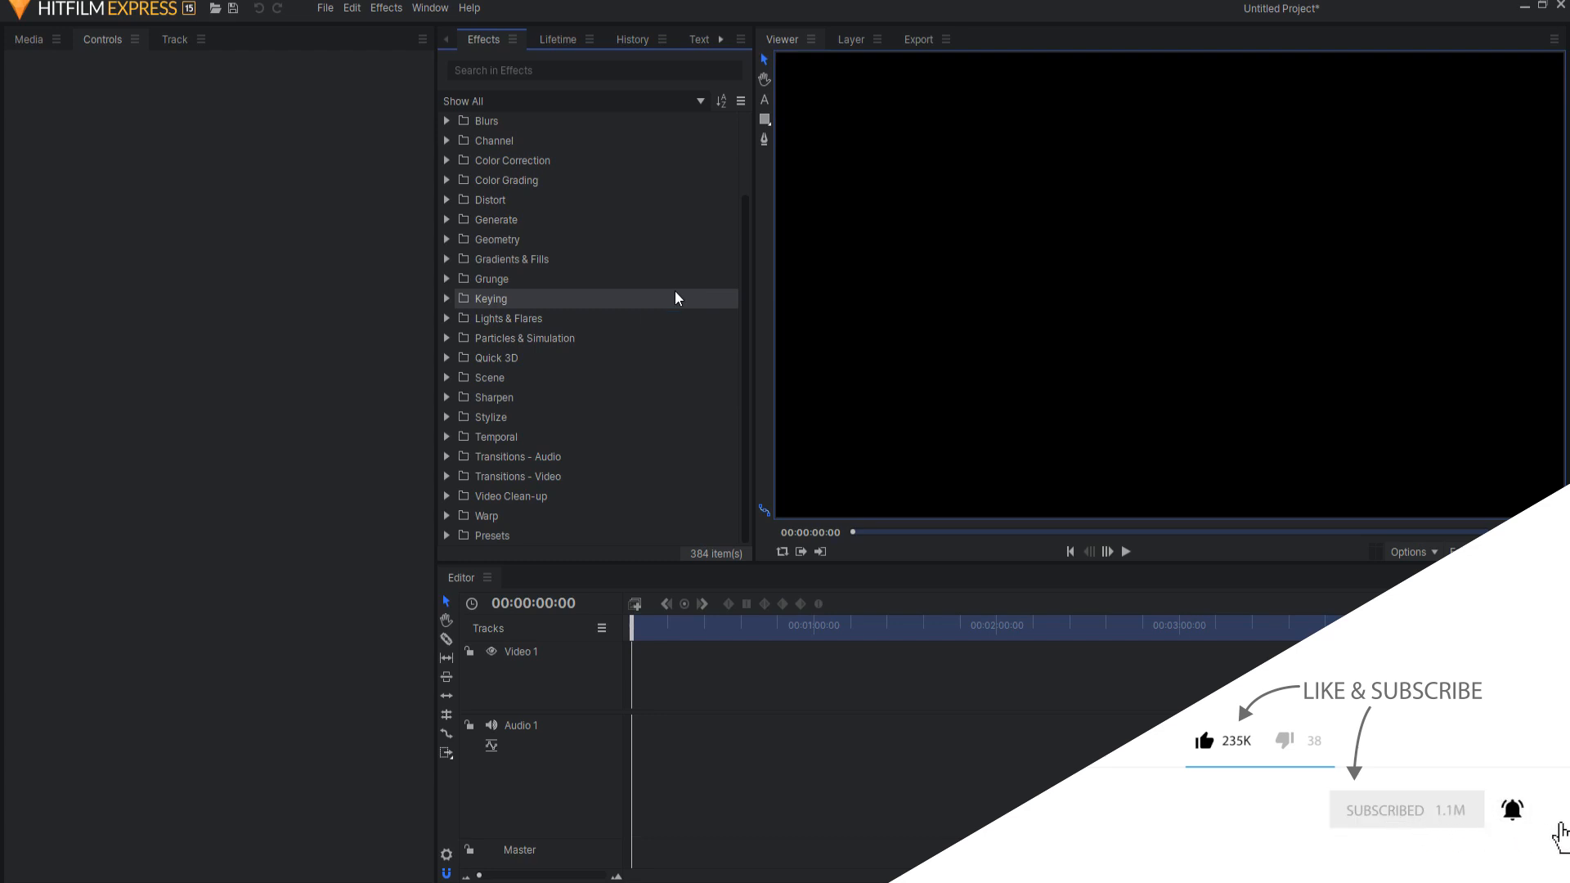